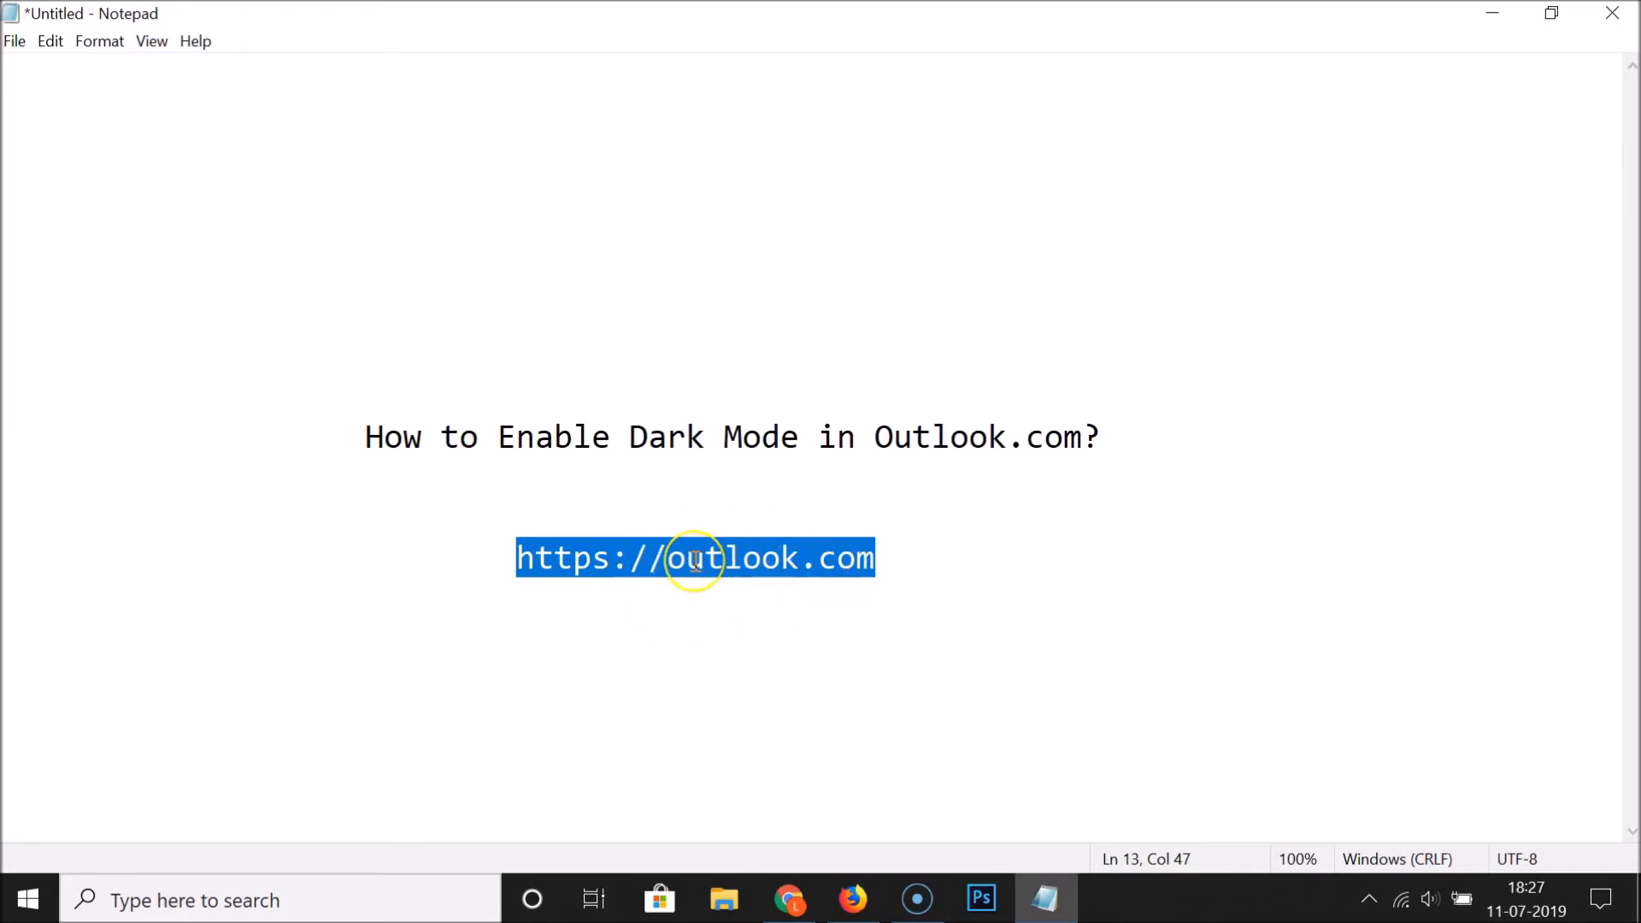
Step: Open the context menu on the selected outlook.com address to copy it
right_click(694, 563)
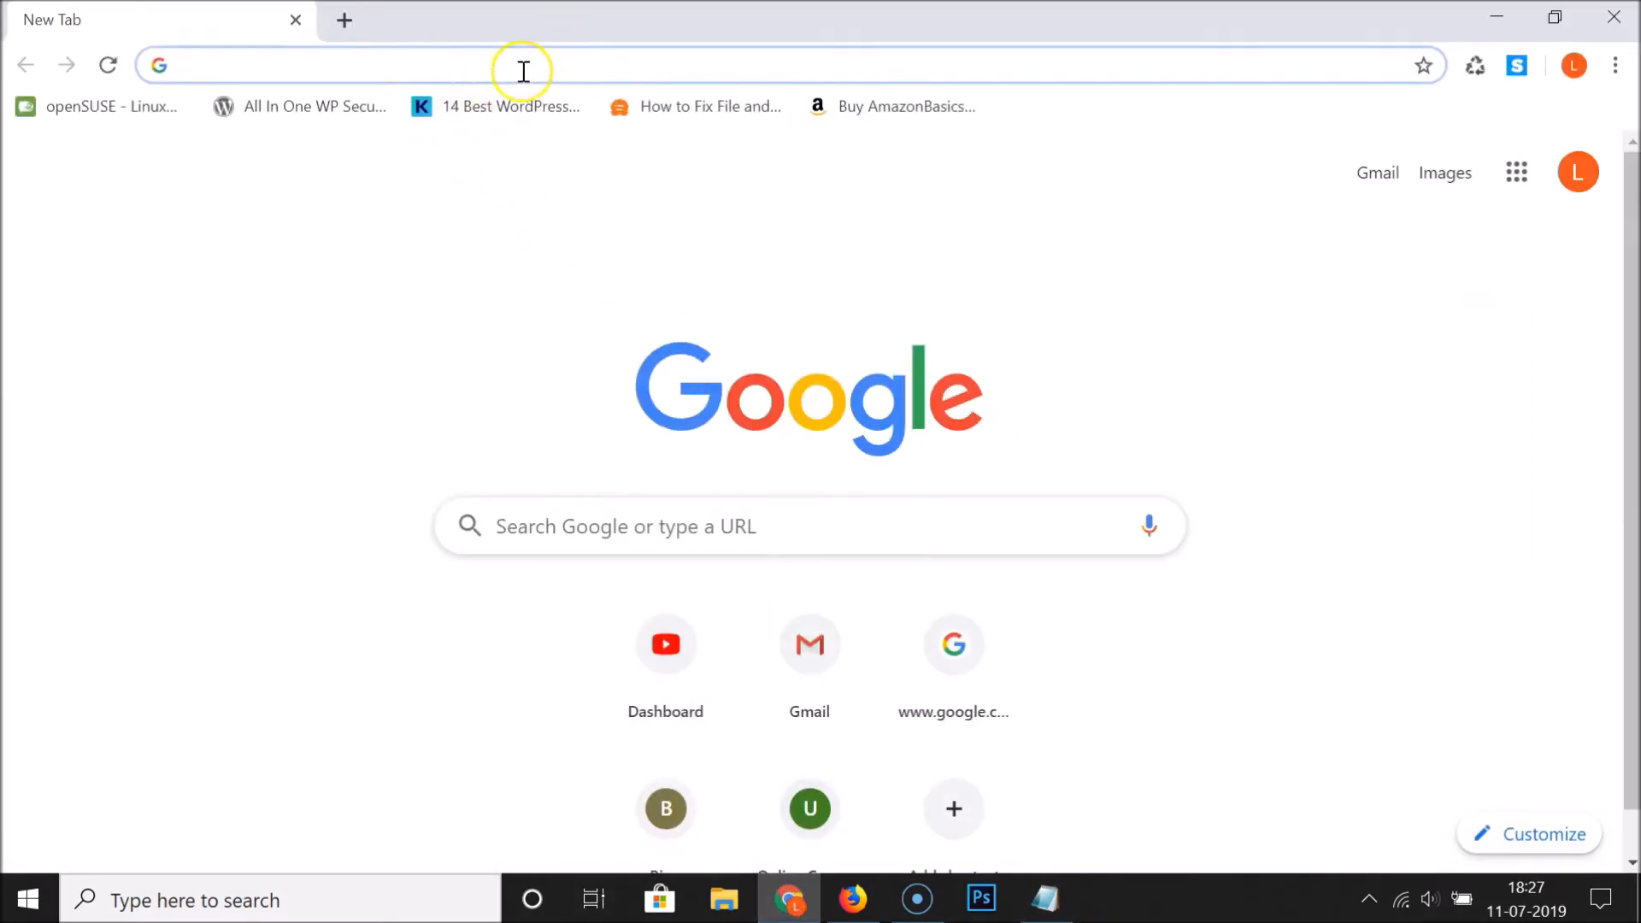
text(https://outlook.com)
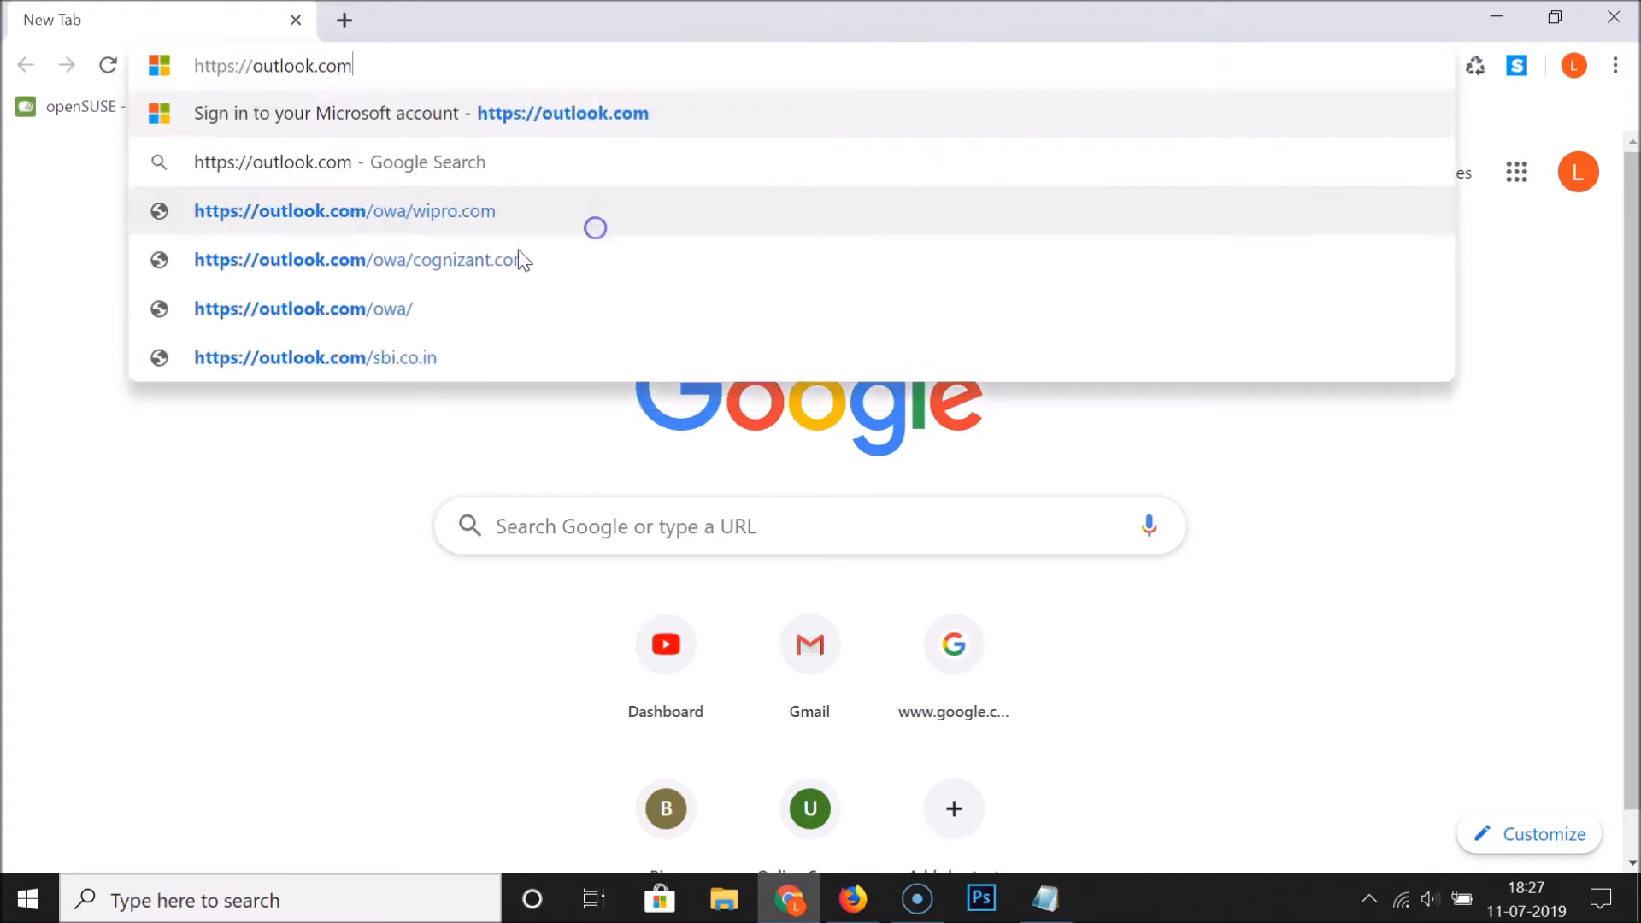
mouse_move(420, 55)
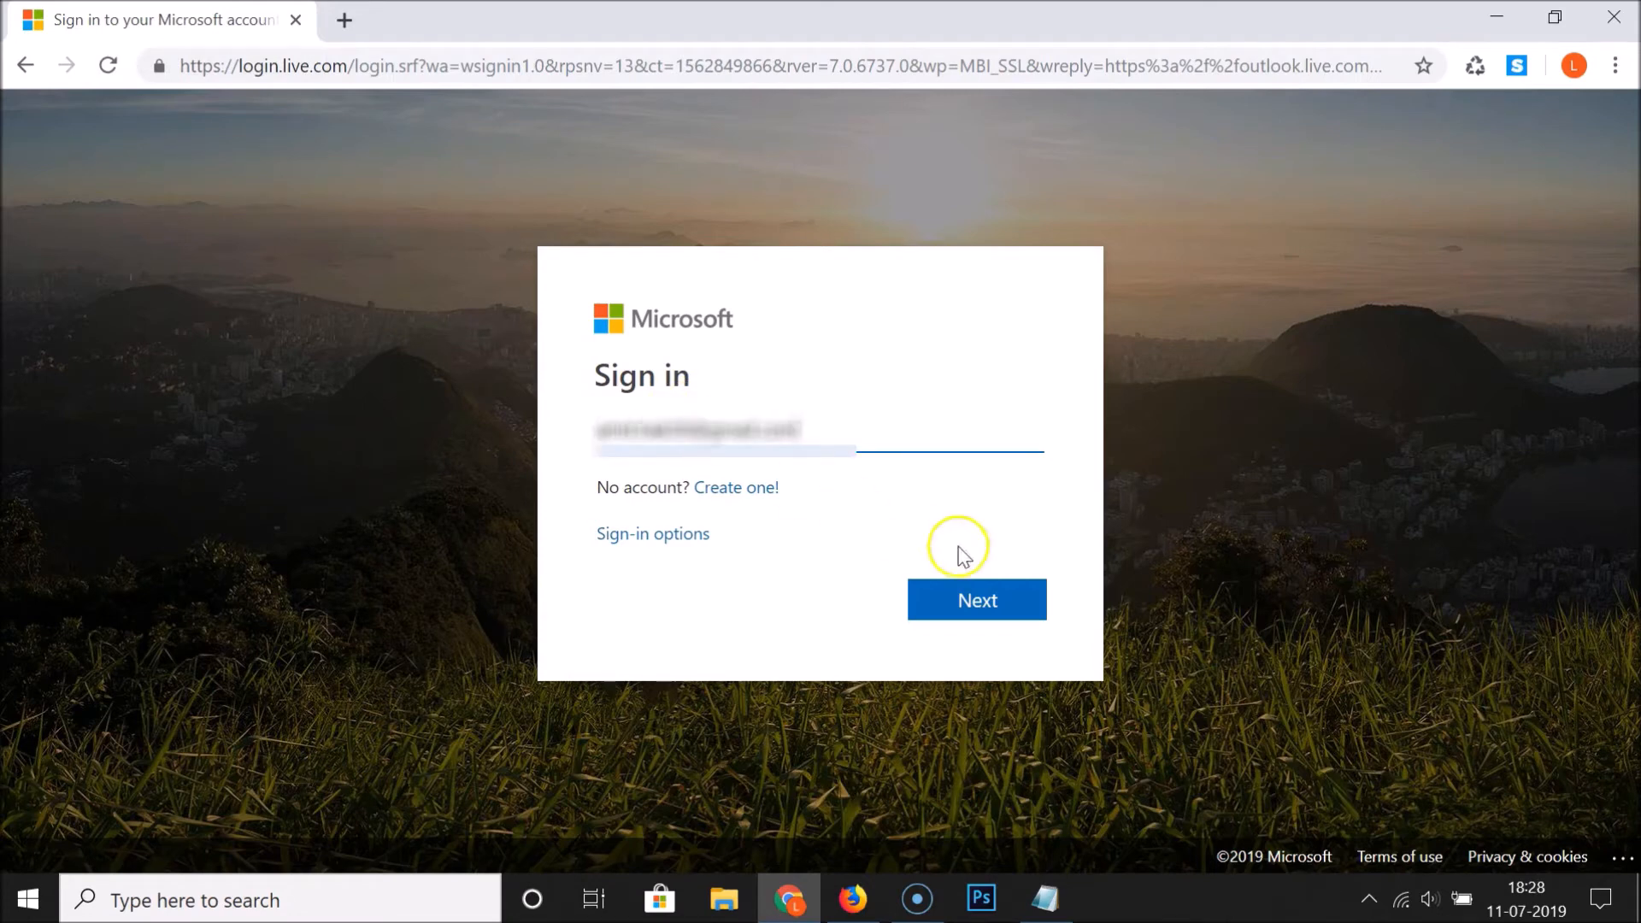
Step: Continue past the email step, enter the password and sign in
click(974, 598)
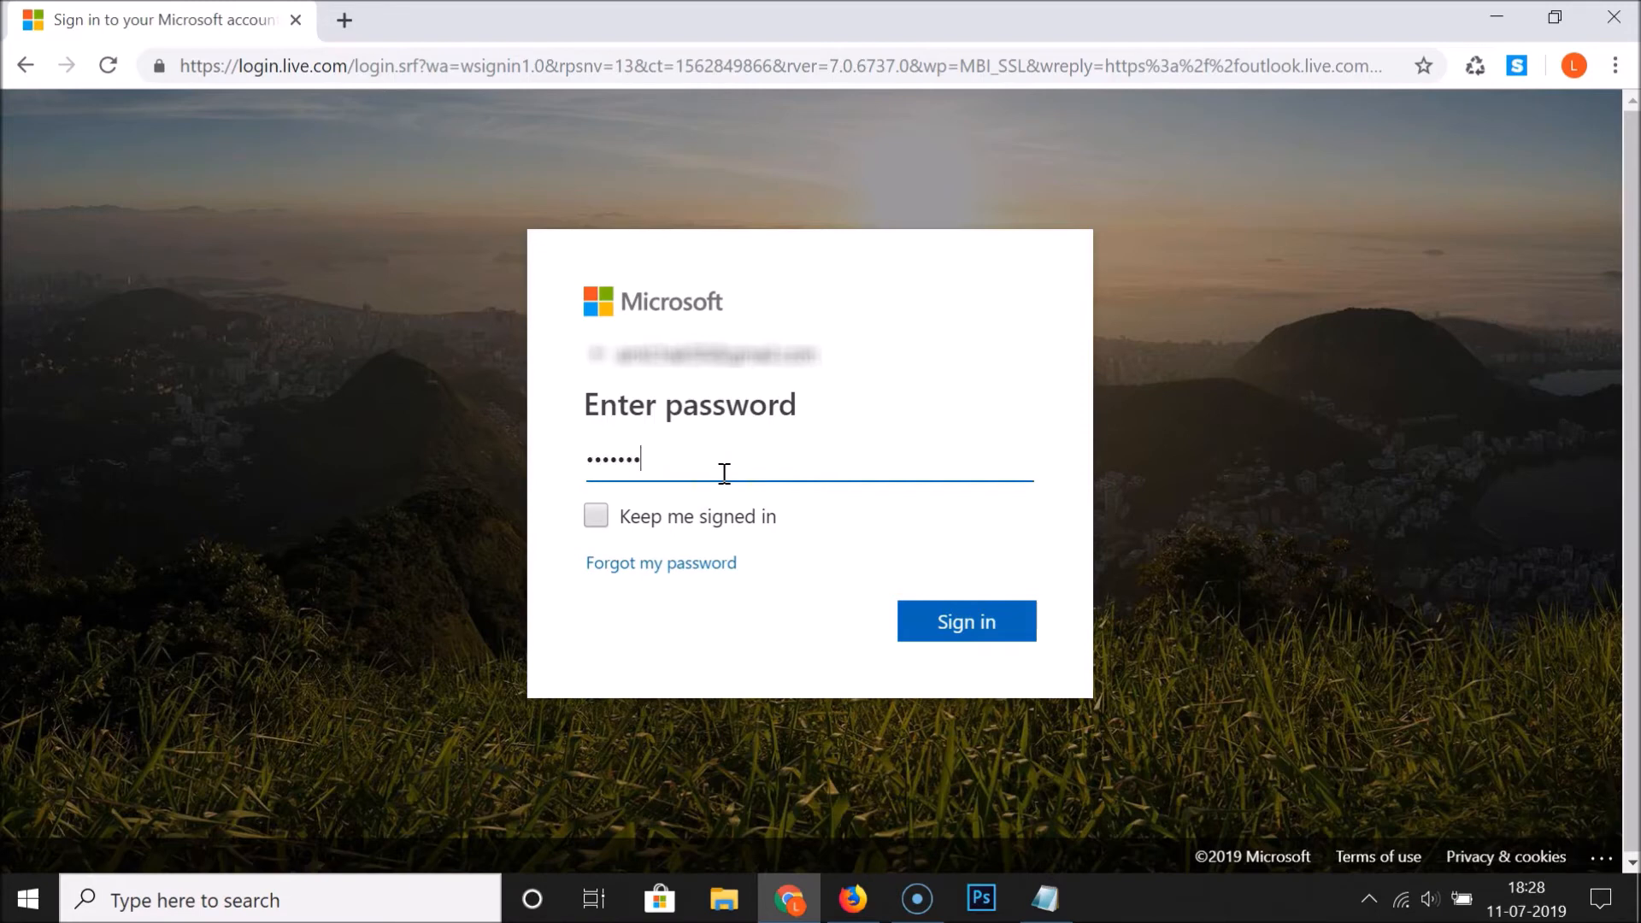
text(••)
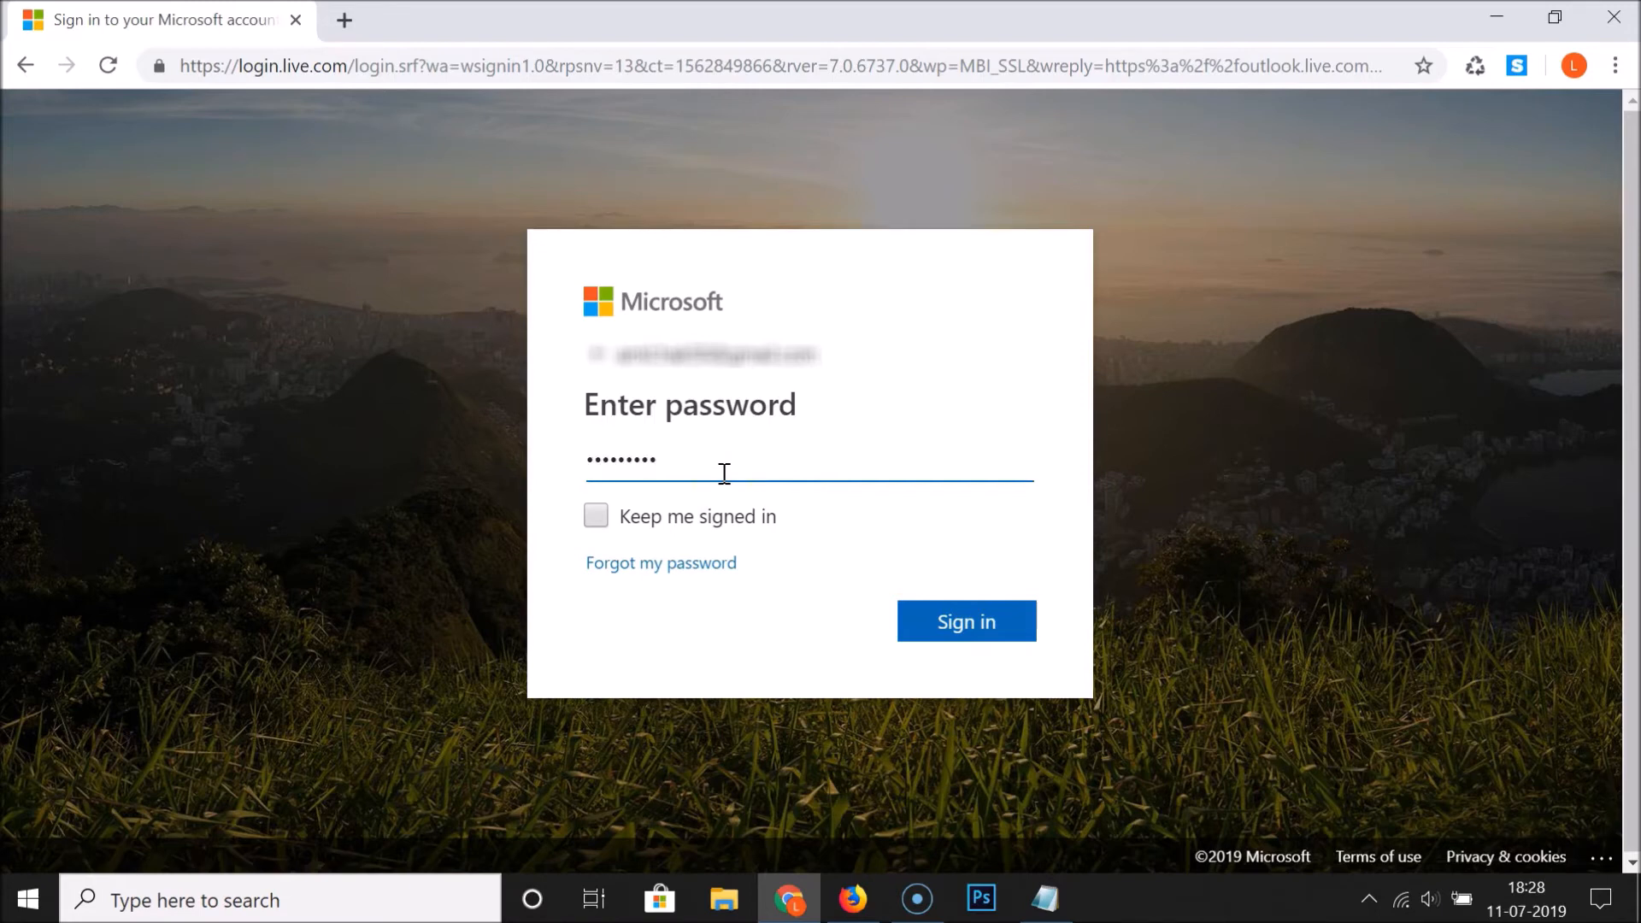
click(964, 621)
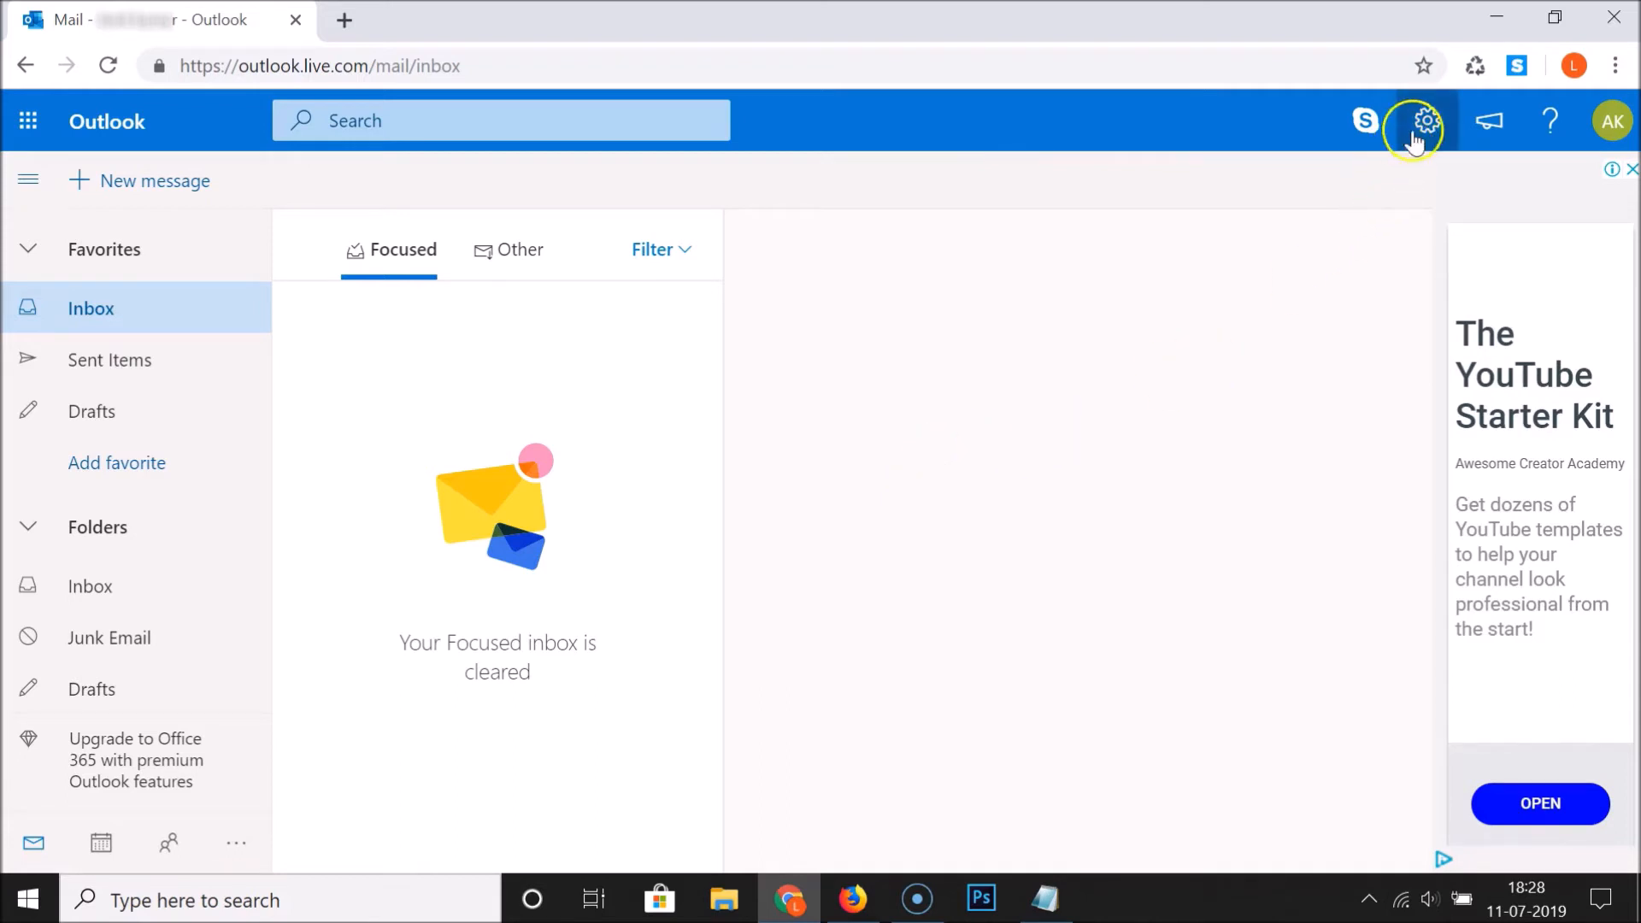
mouse_move(1424, 121)
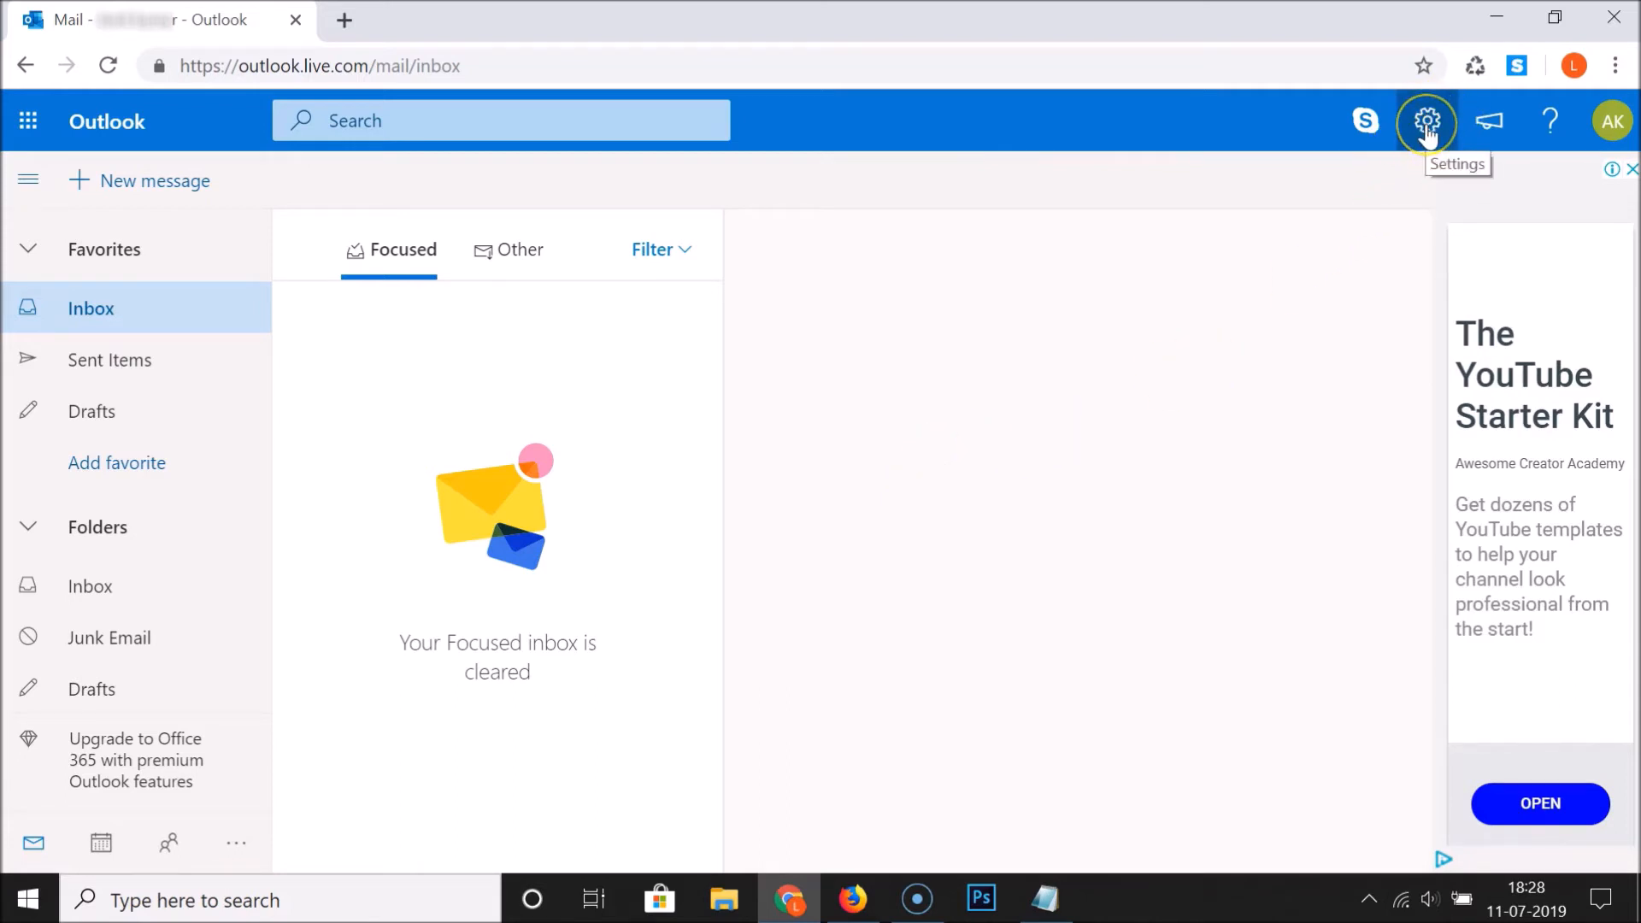
Step: Open the gear icon's Quick settings panel showing themes and the Dark mode switch
click(1425, 121)
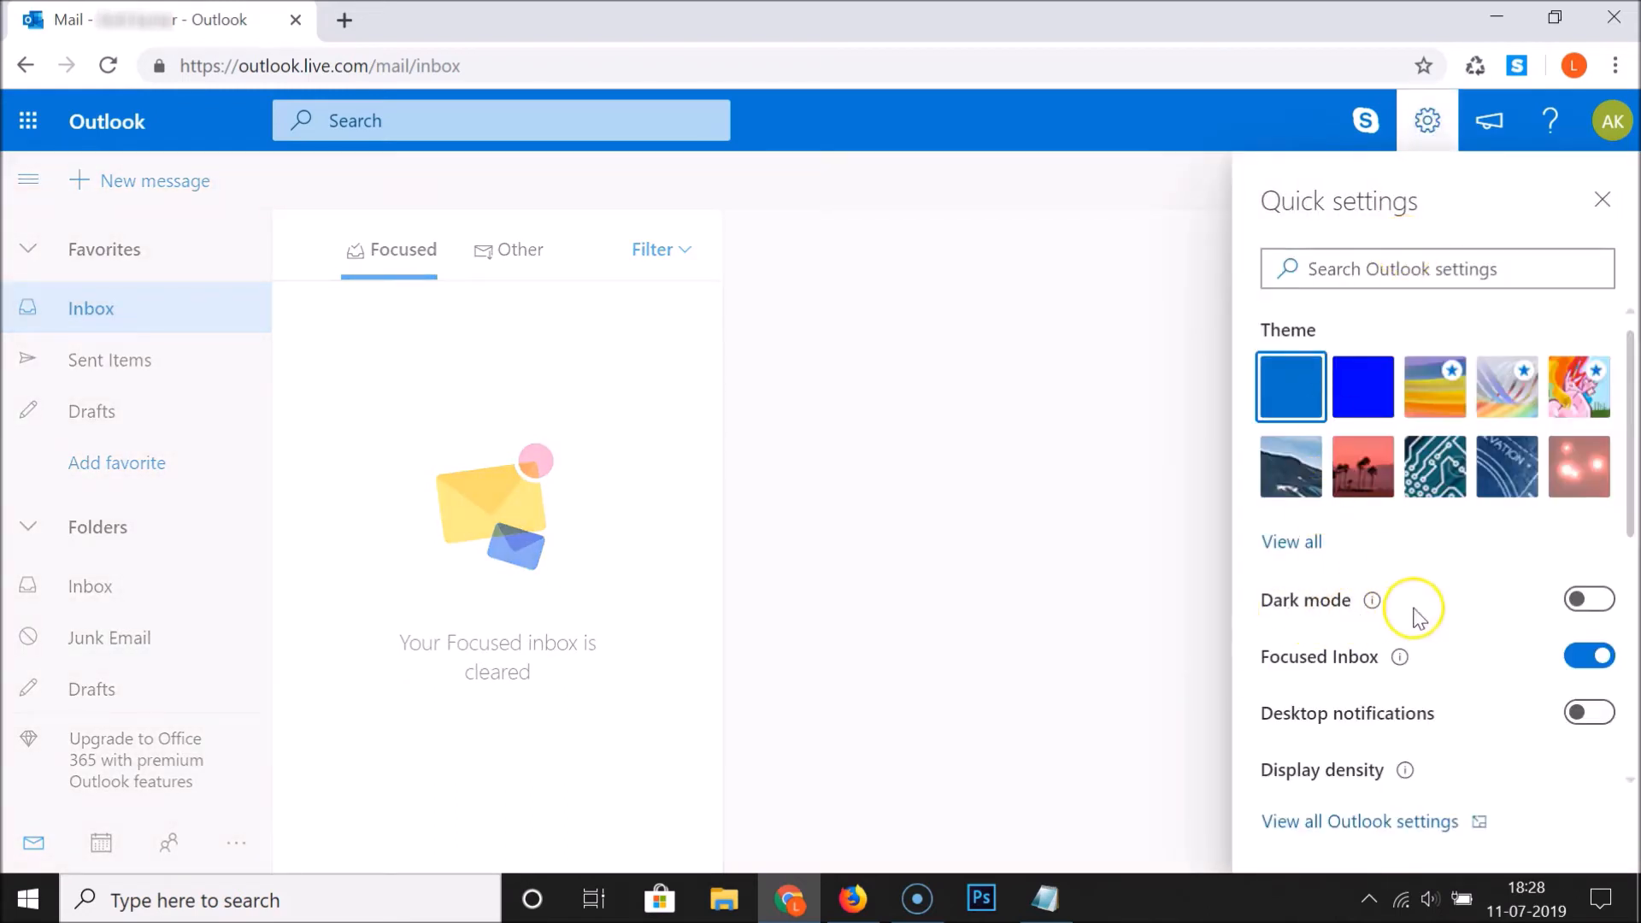
mouse_move(1504, 609)
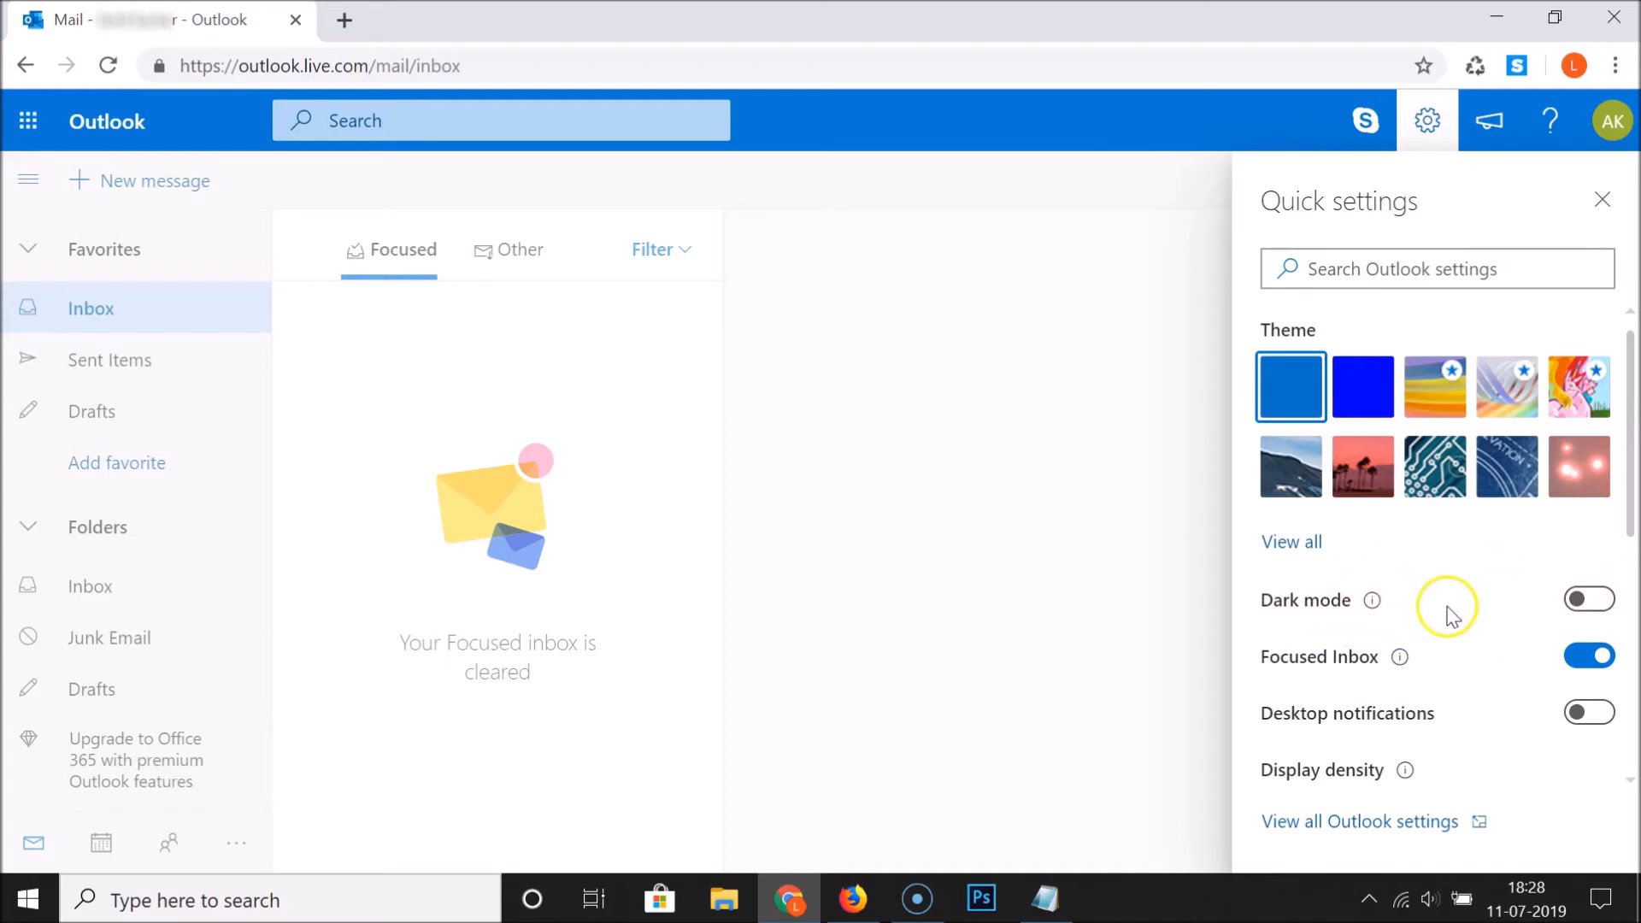
click(1588, 599)
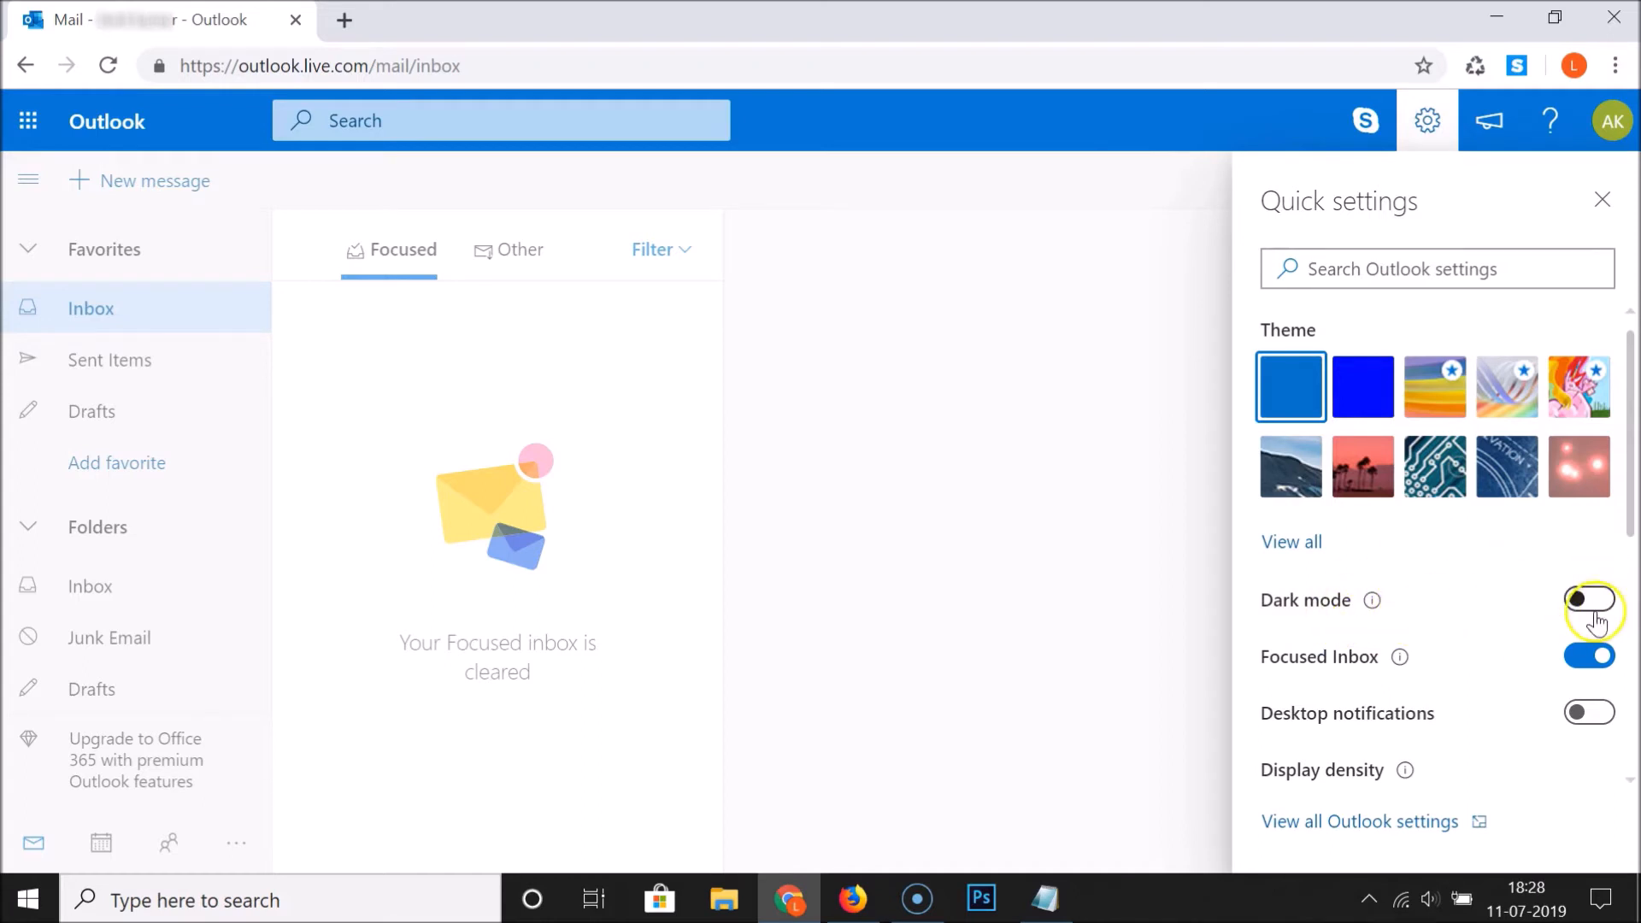
click(1589, 600)
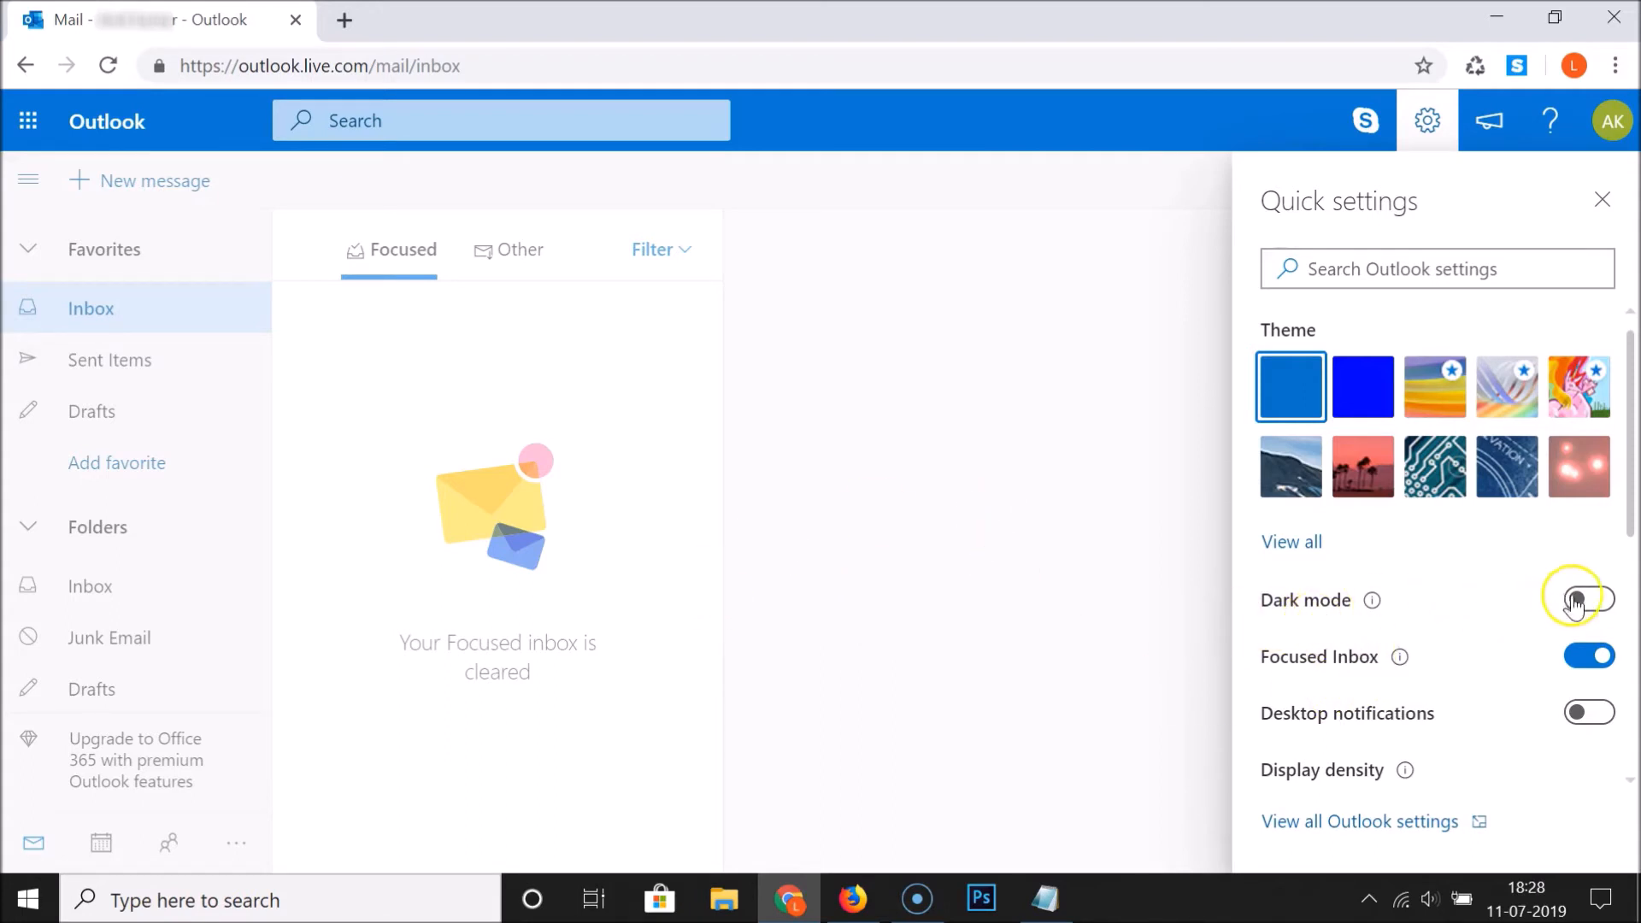
Step: Switch on the Dark mode toggle and close Quick settings with the gear icon
click(1589, 600)
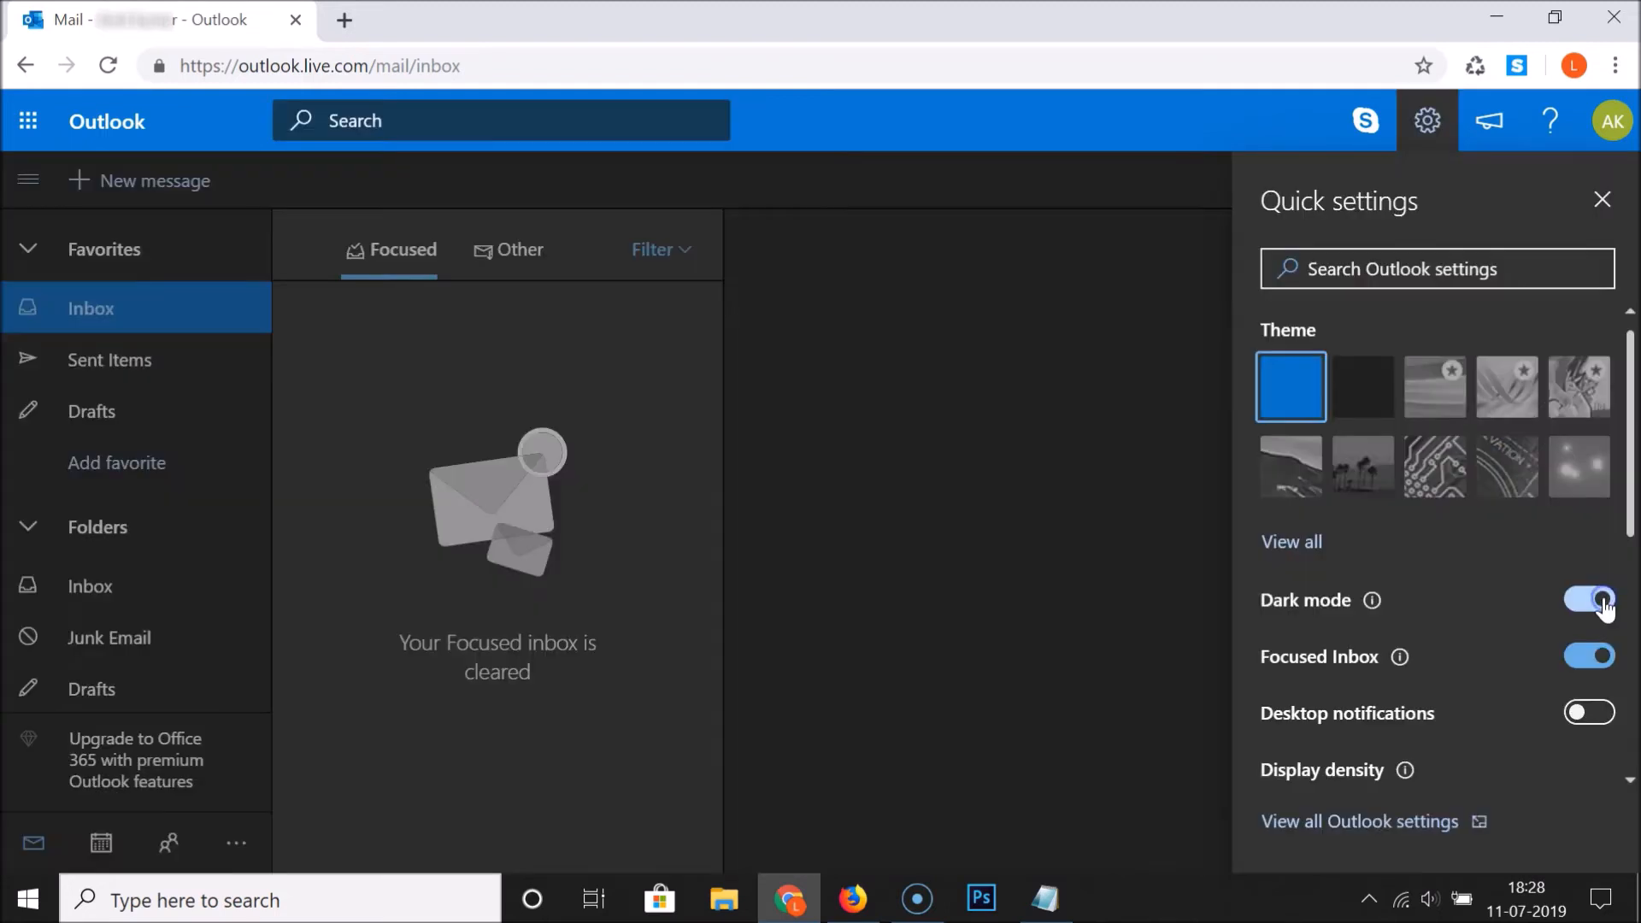
click(1589, 600)
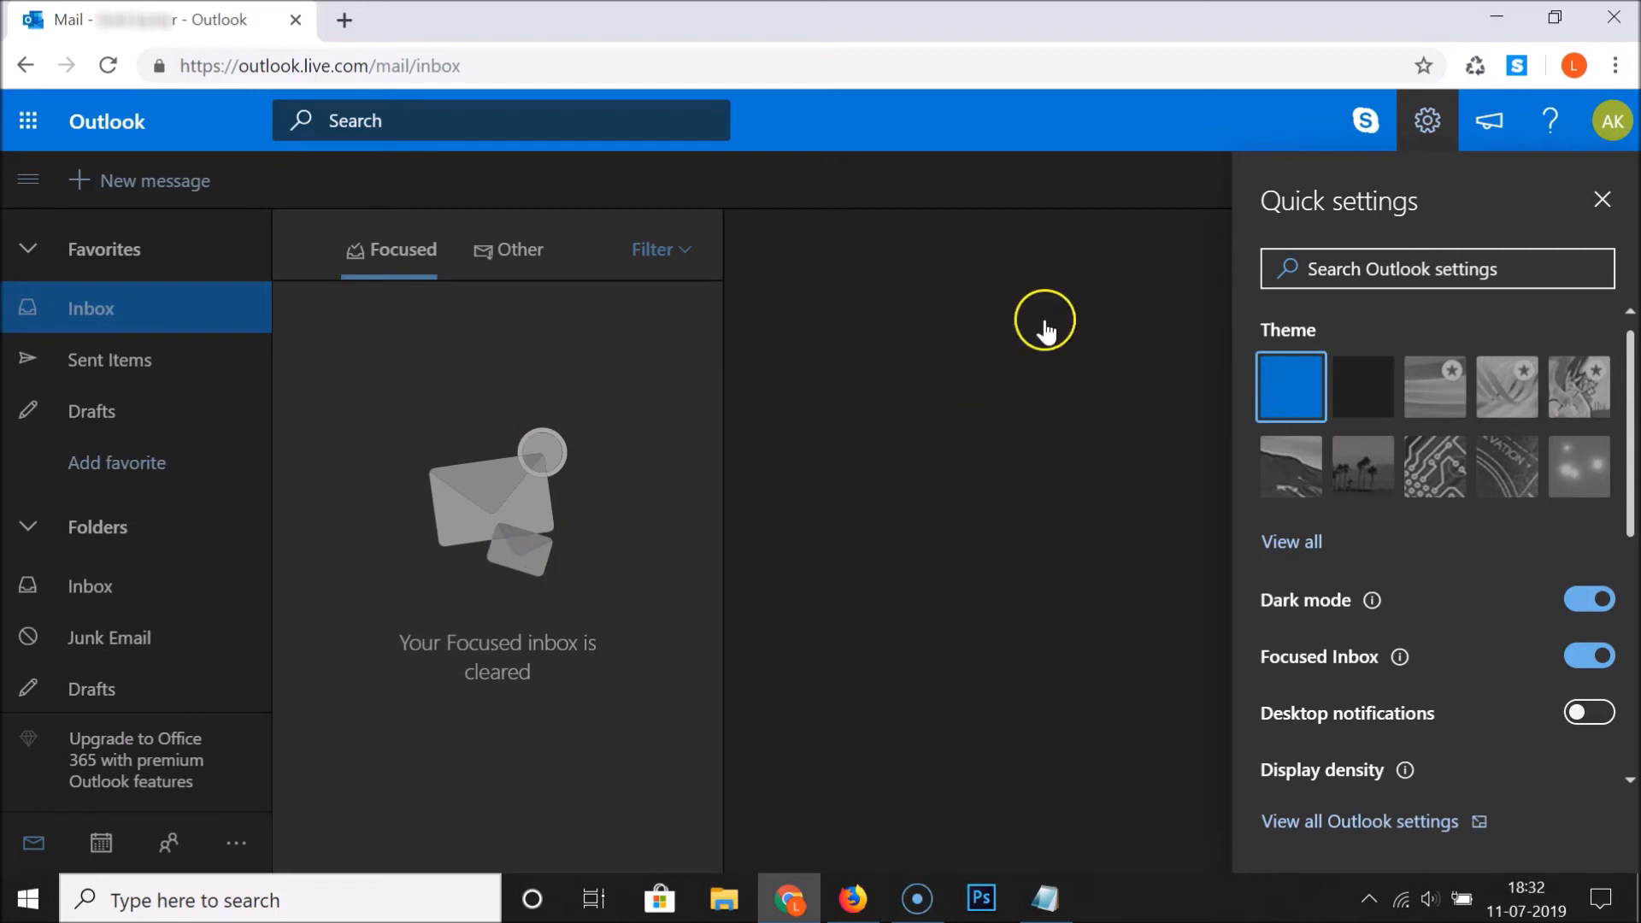
mouse_move(1412, 236)
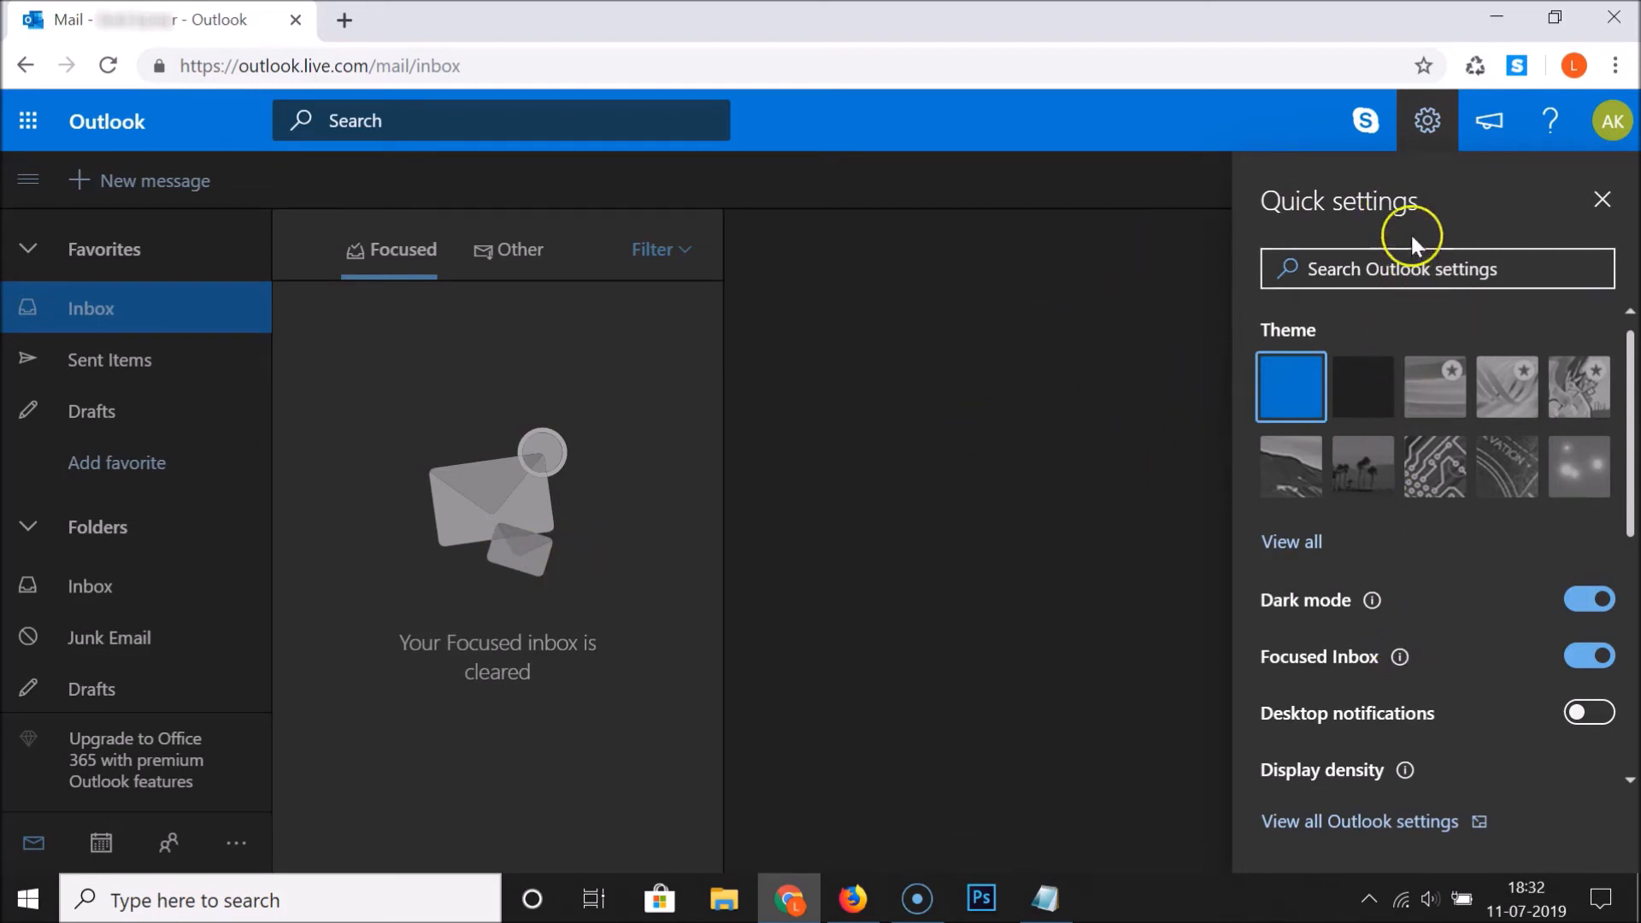
mouse_move(1483, 685)
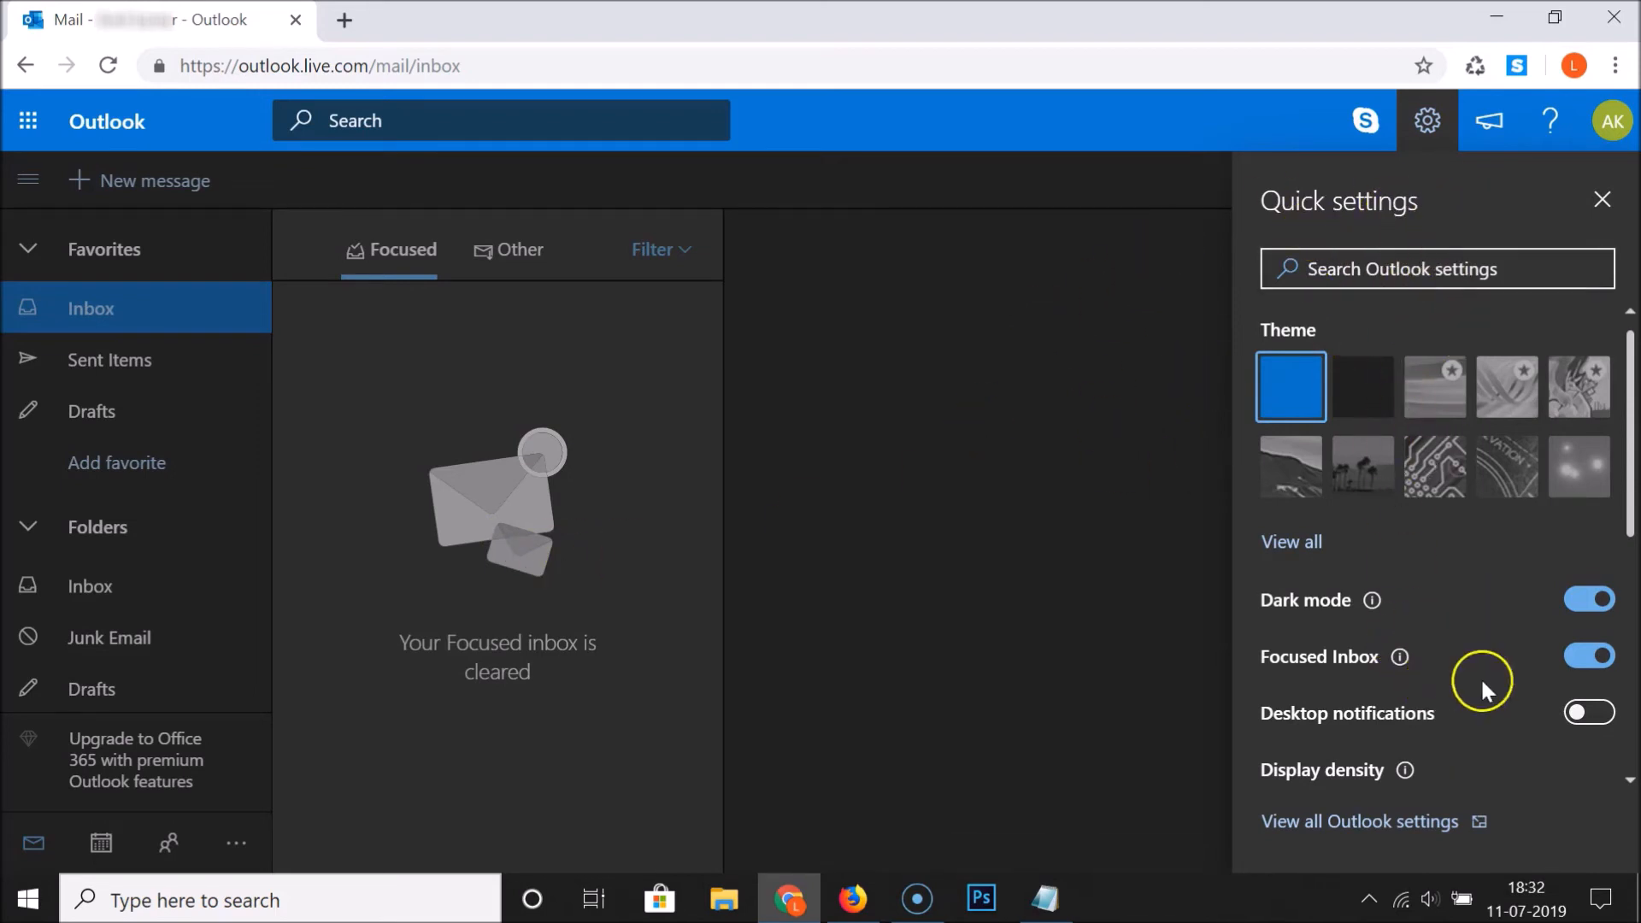
click(1427, 120)
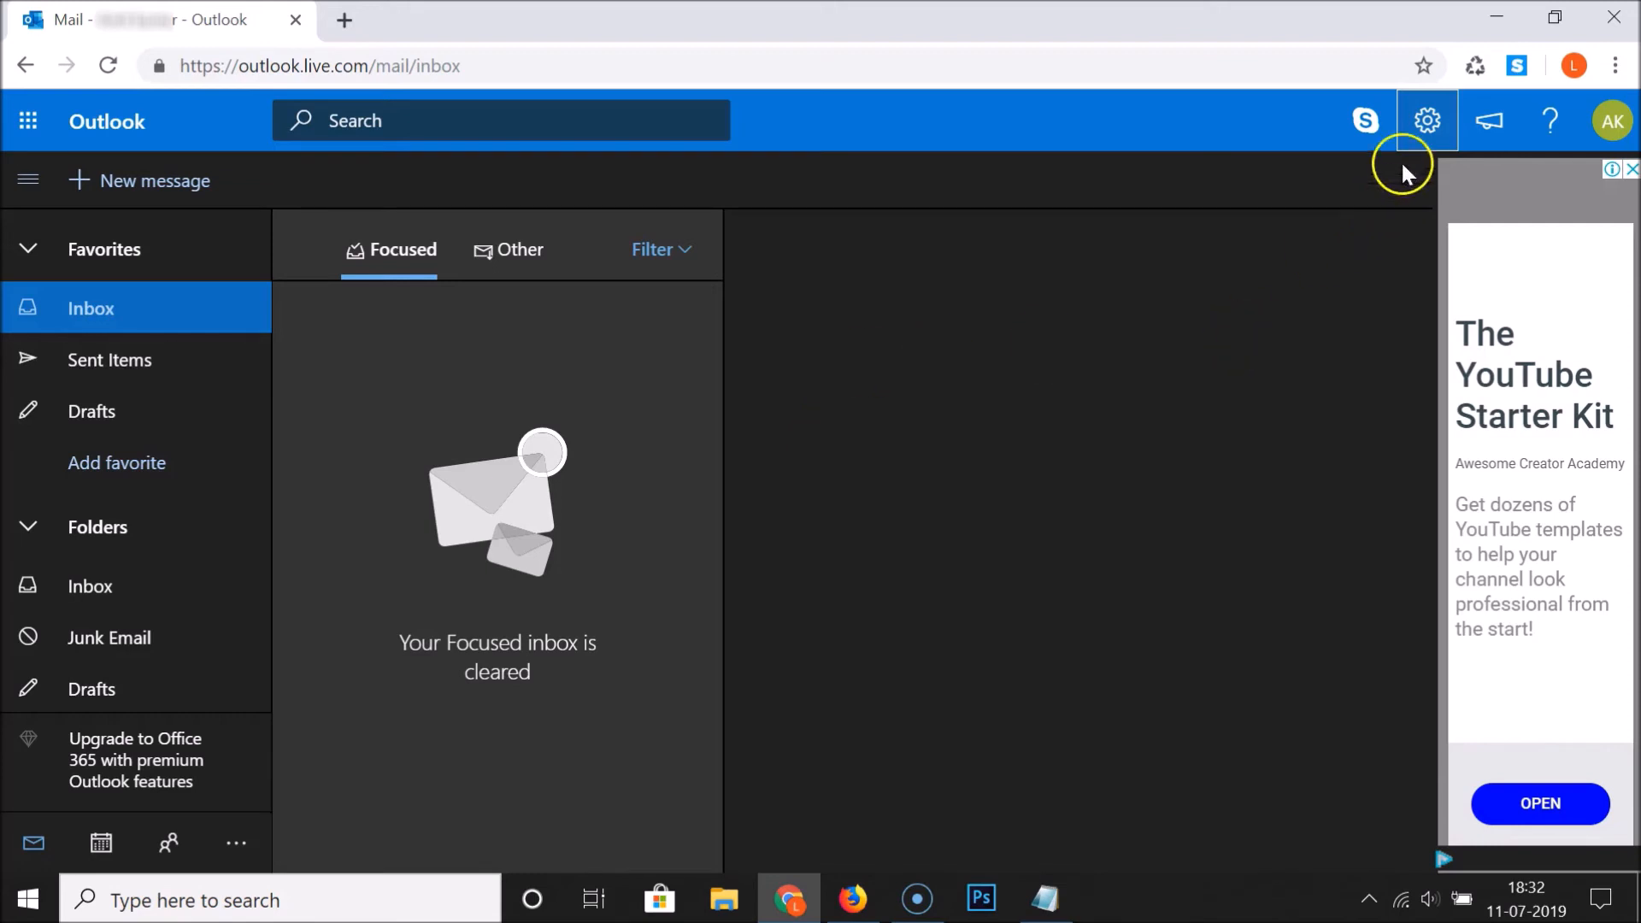
click(1427, 120)
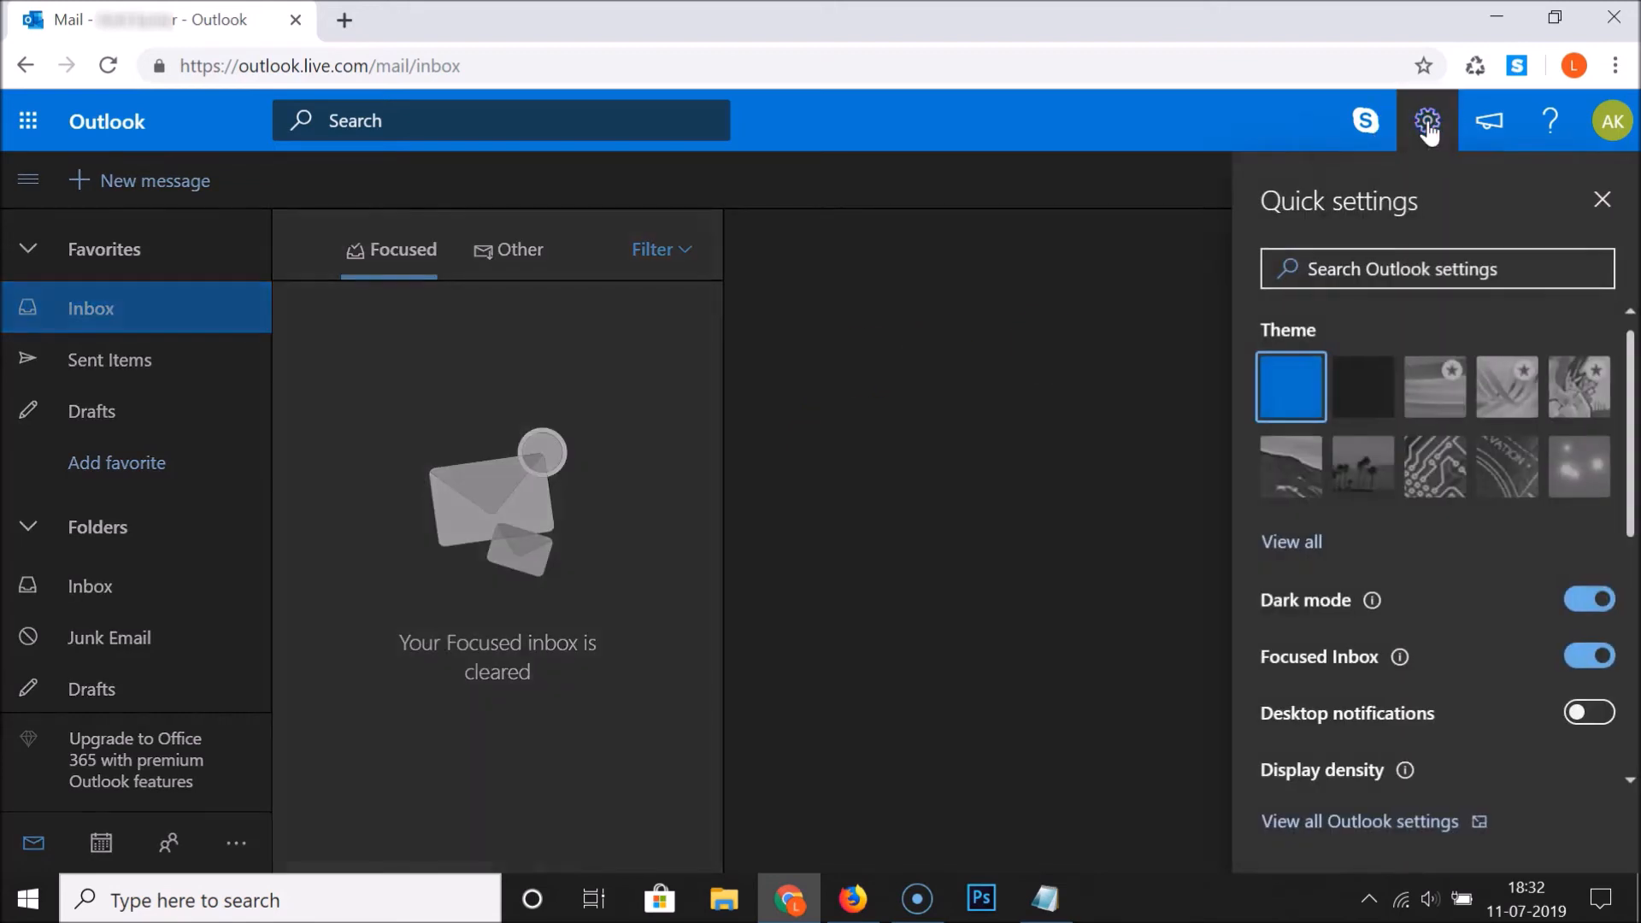
mouse_move(1445, 642)
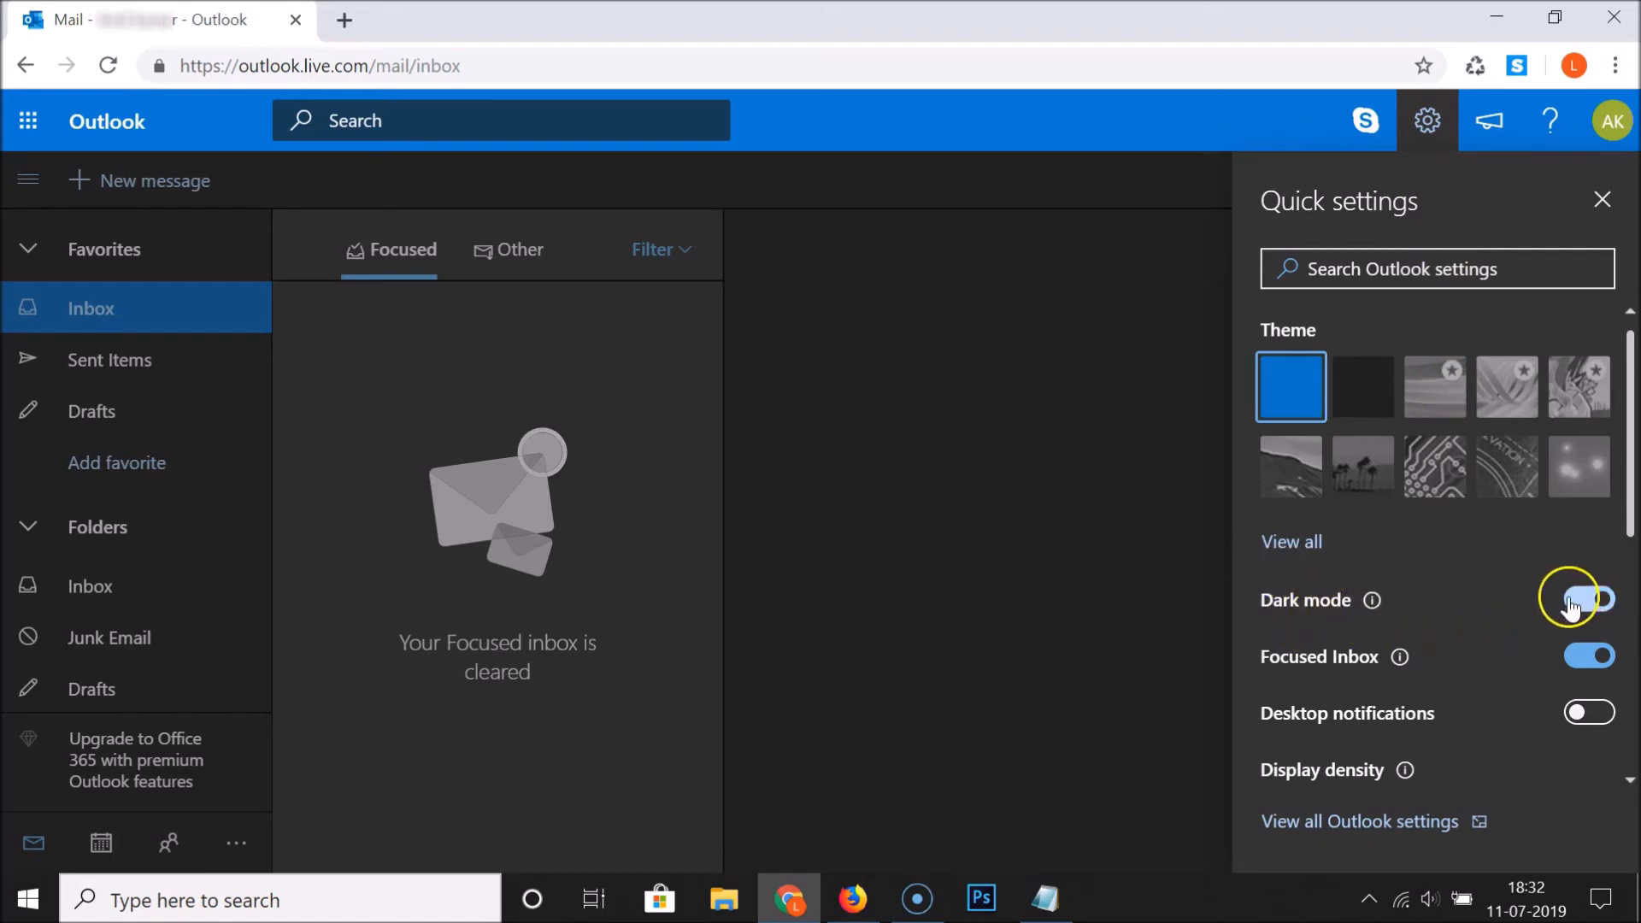
click(1586, 598)
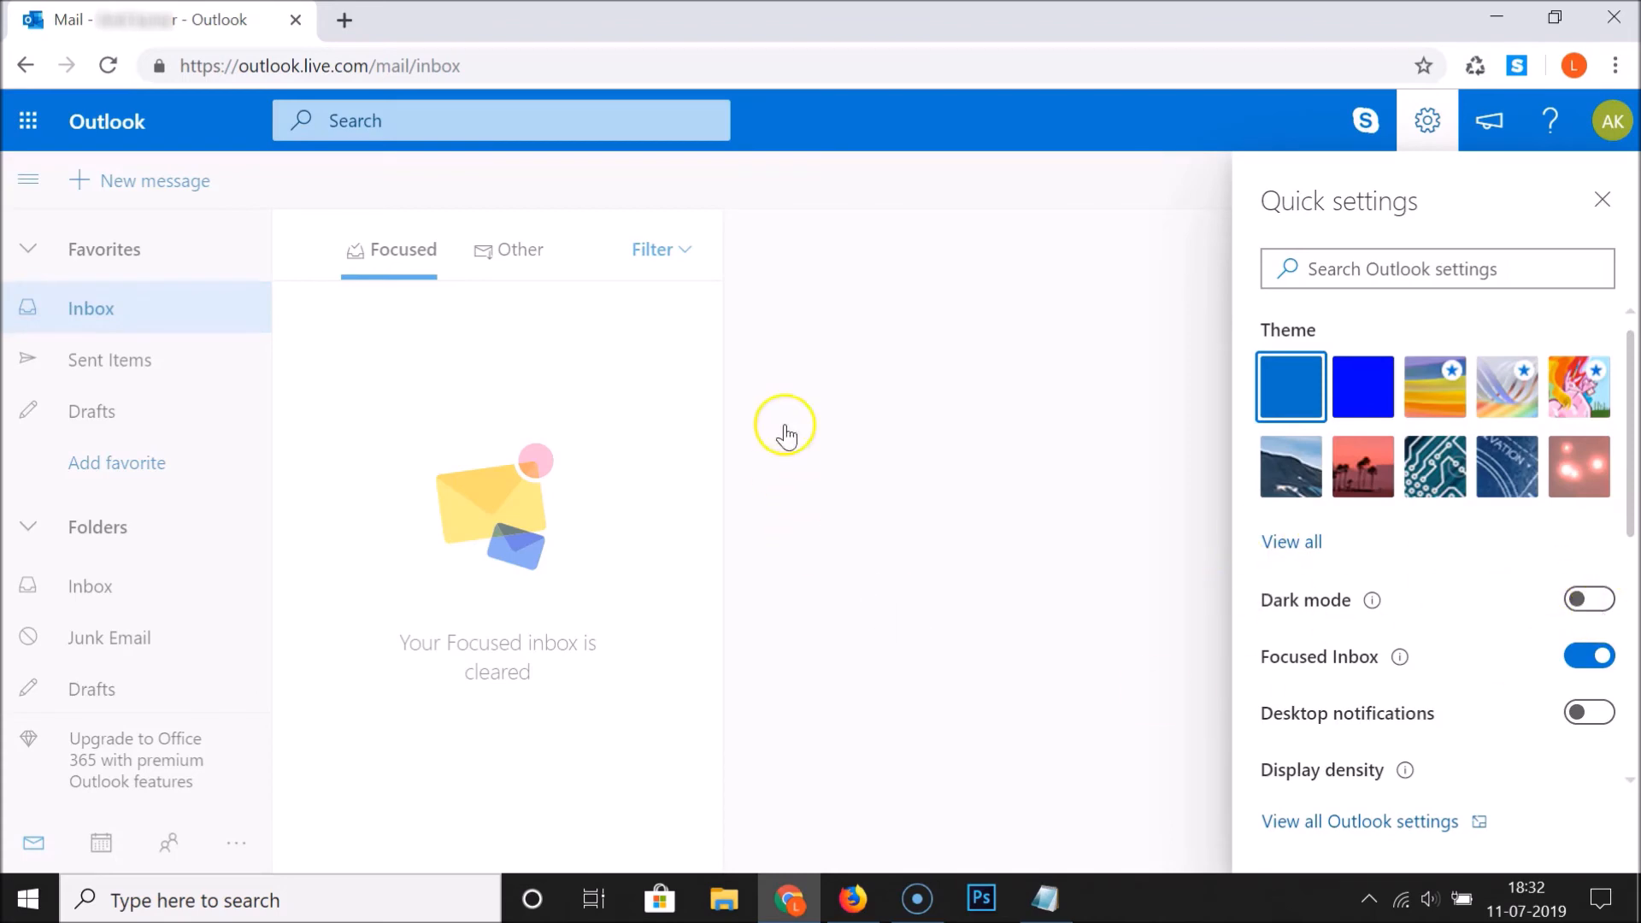
mouse_move(779, 629)
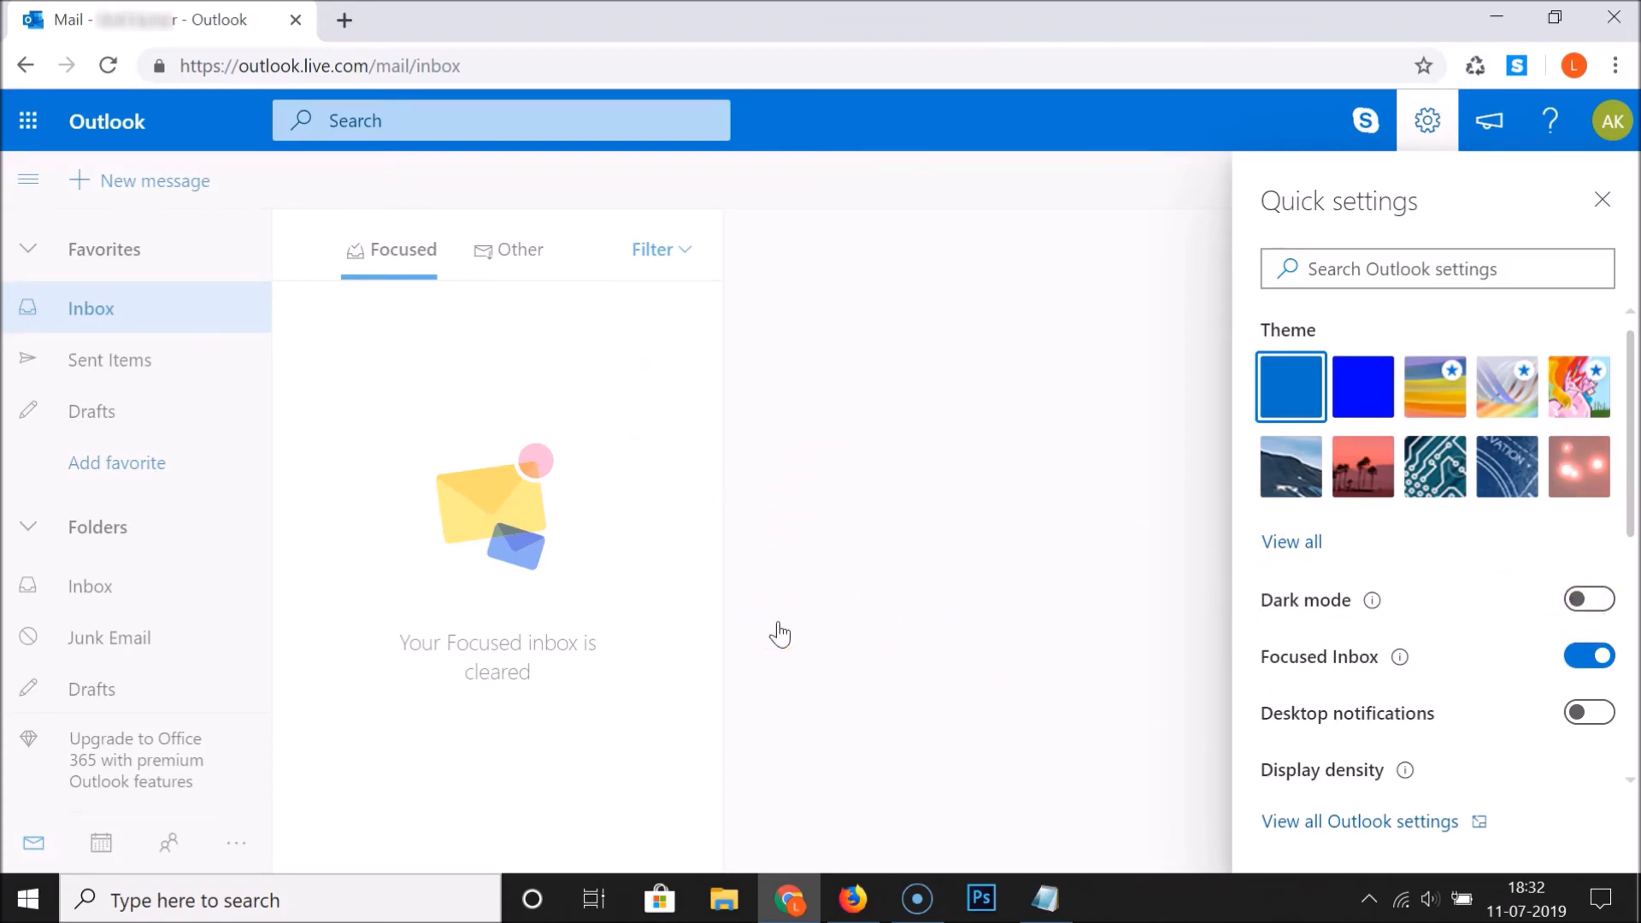
click(1589, 600)
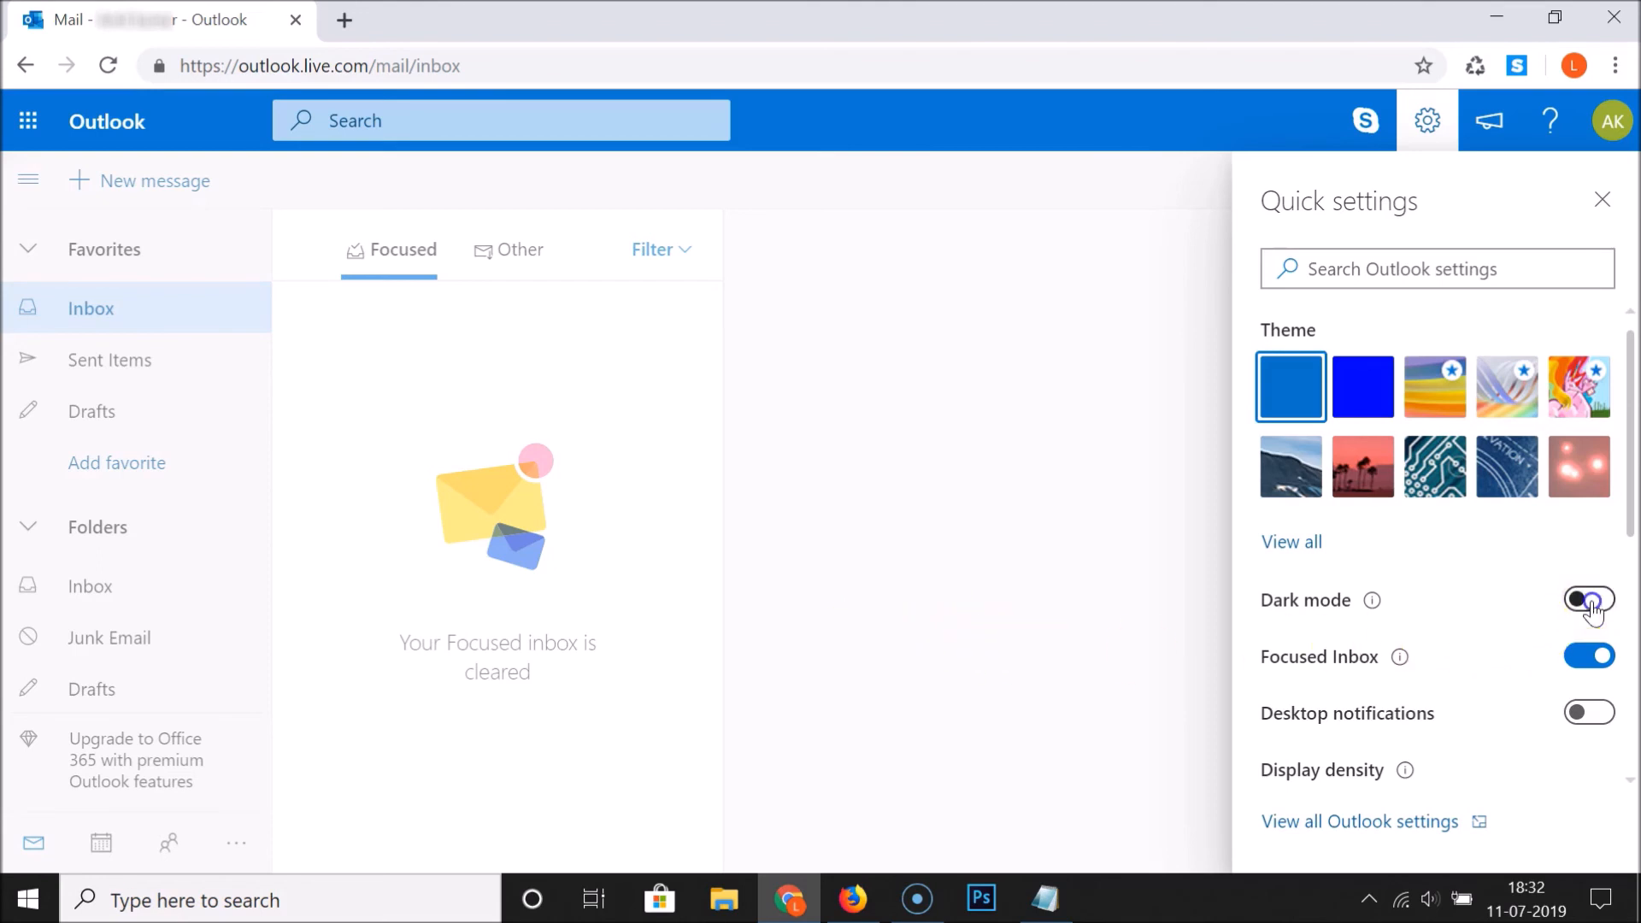
click(1590, 600)
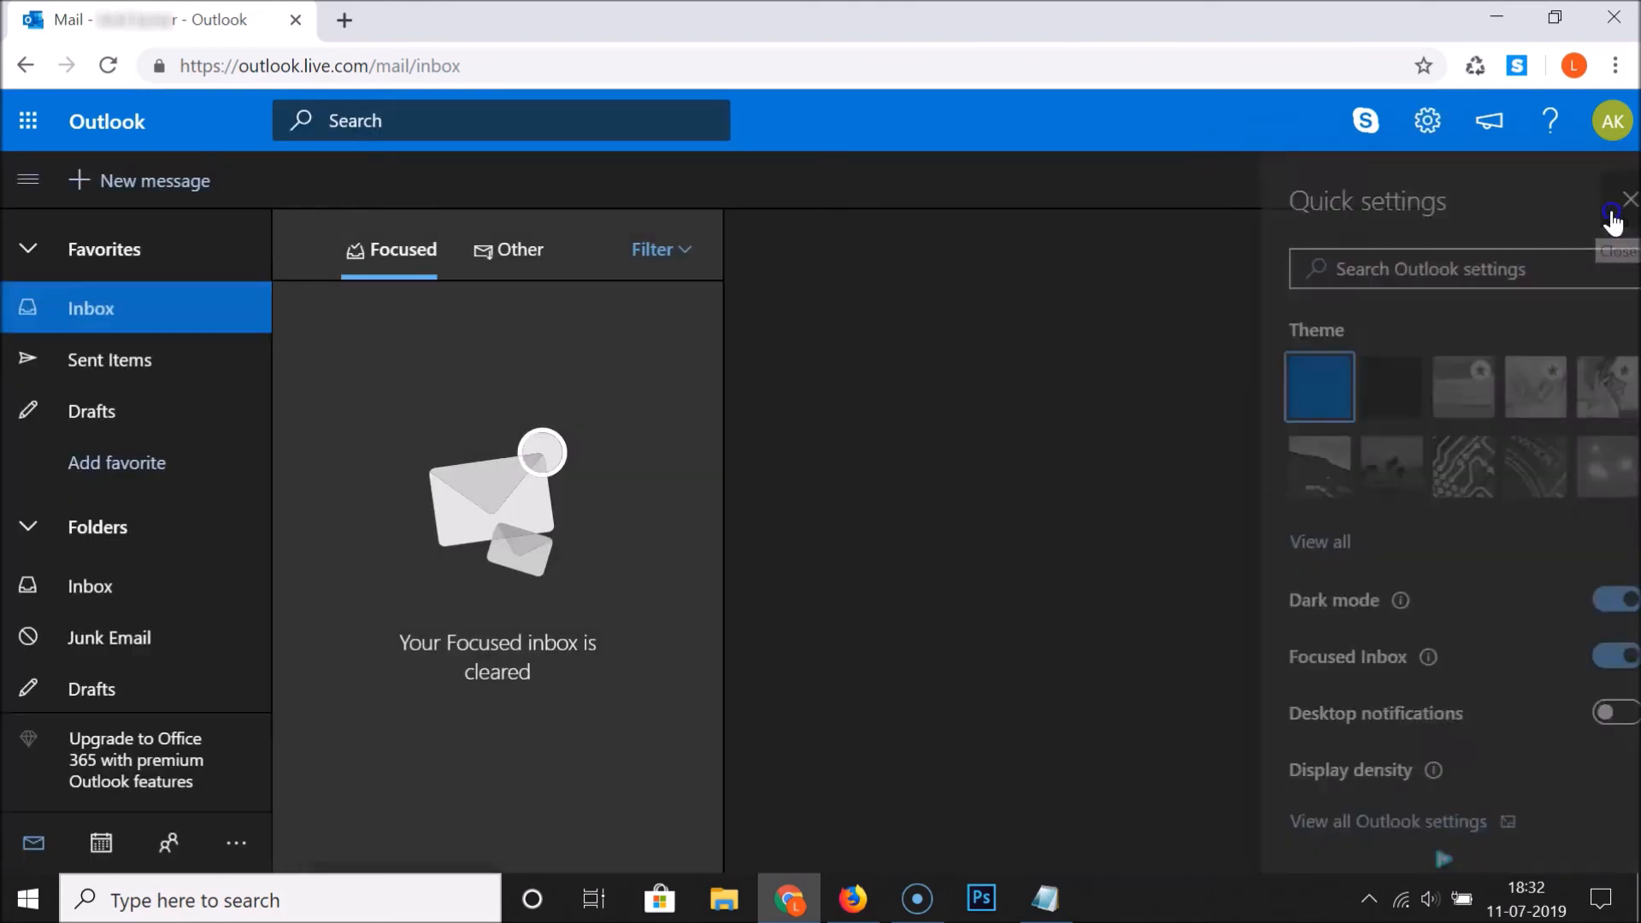
click(1629, 200)
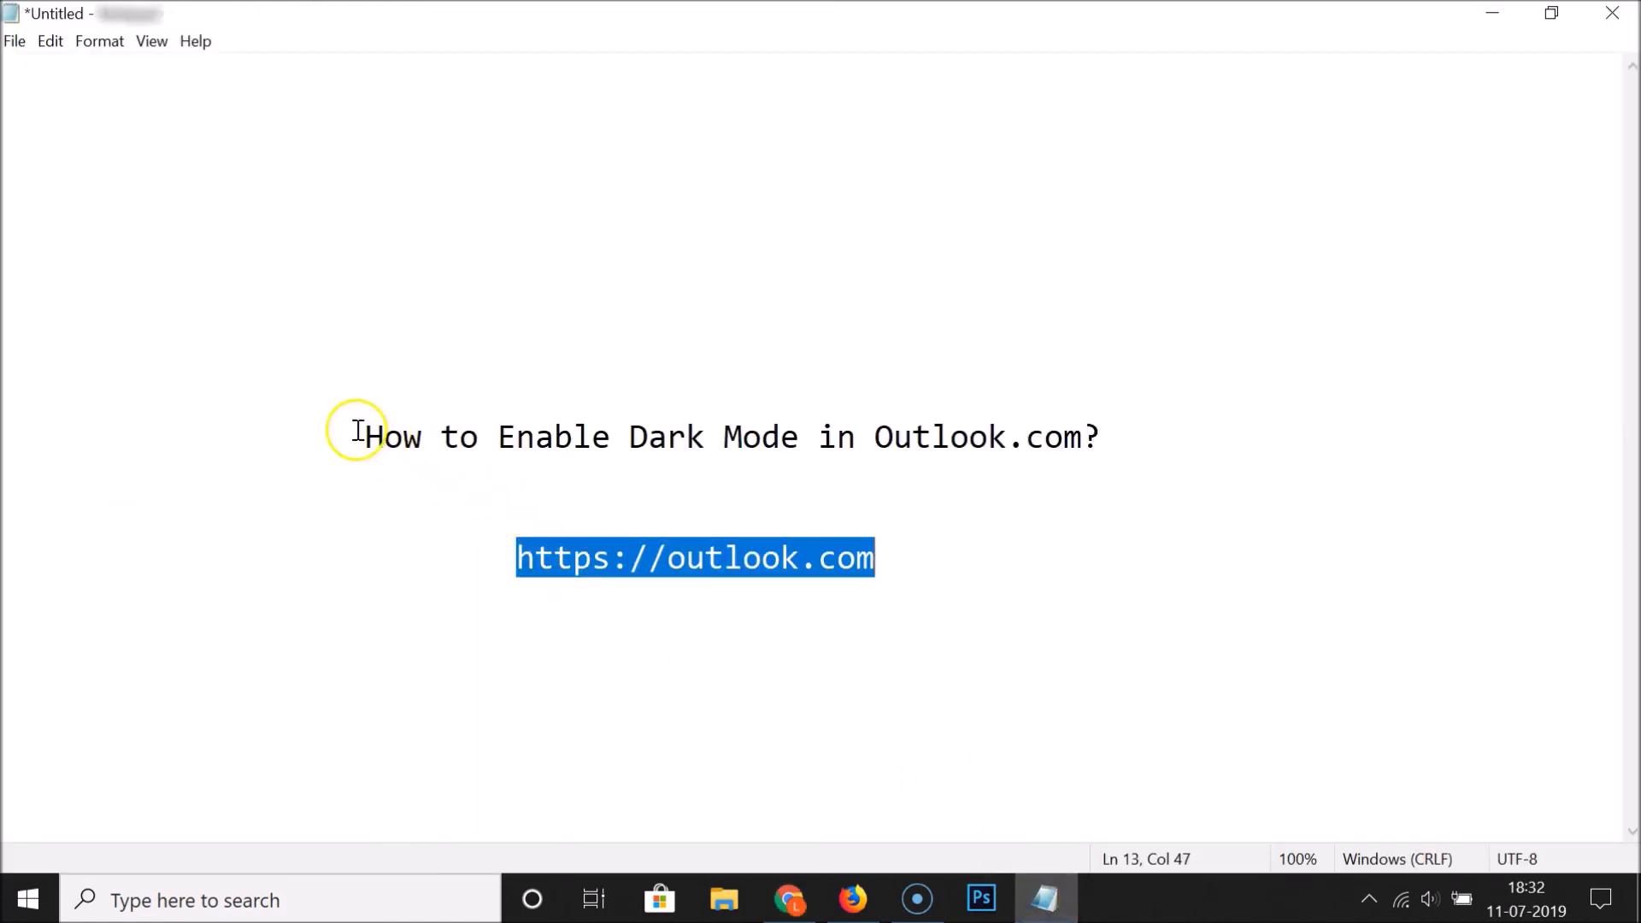
Step: Highlight the note's title line 'How to Enable Dark Mode in Outlook.com?'
drag(367, 437, 1099, 437)
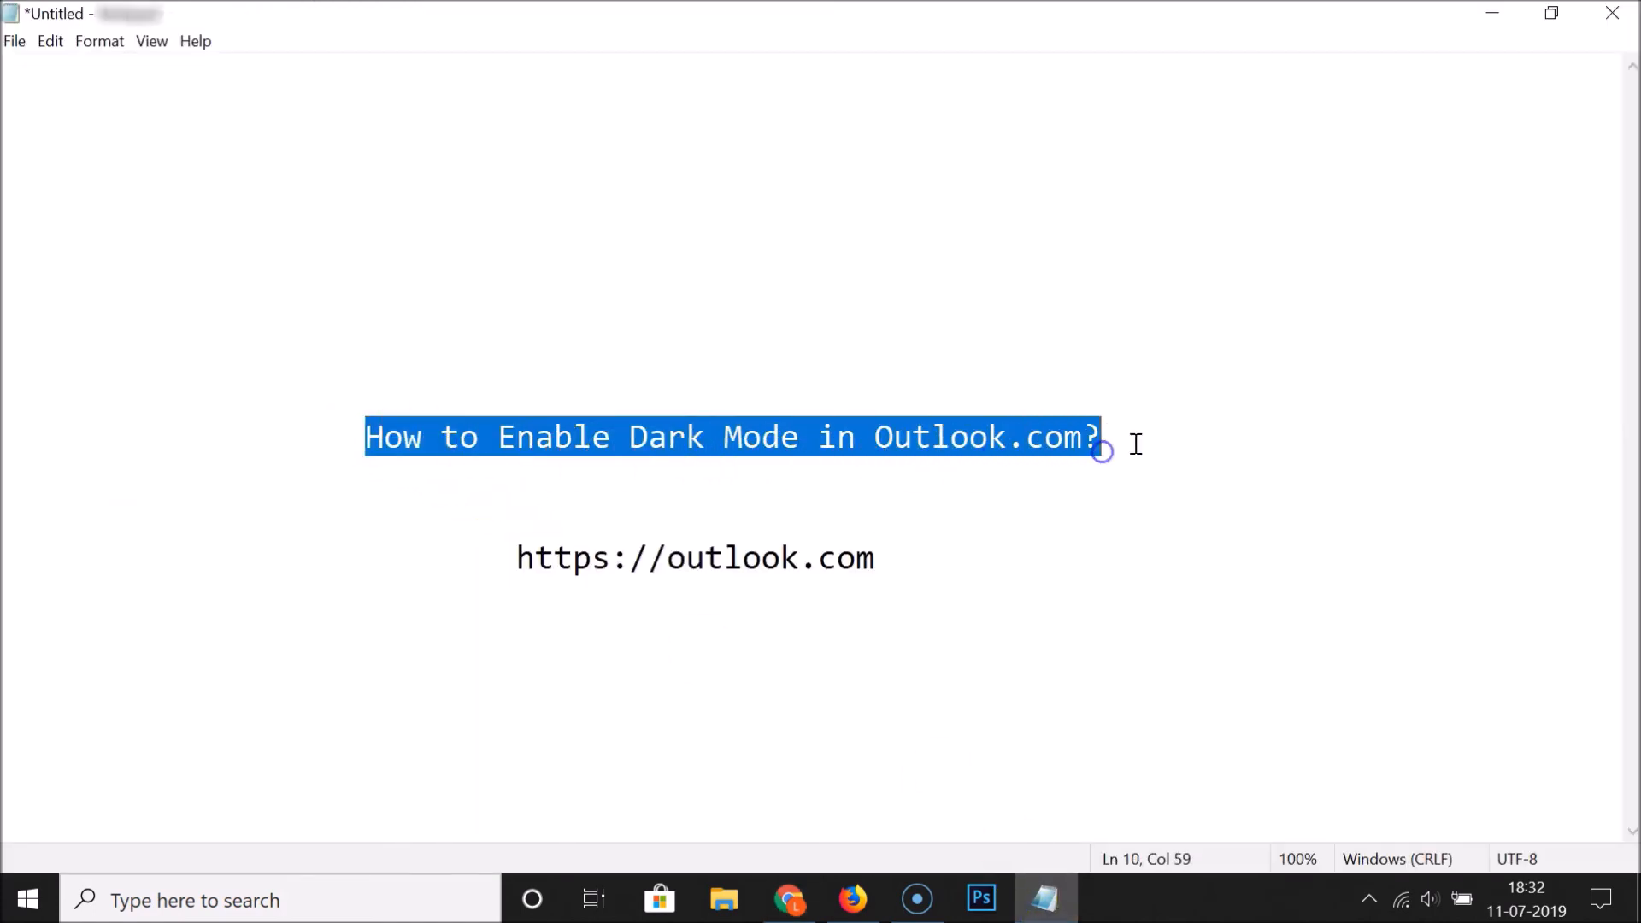
mouse_move(762, 452)
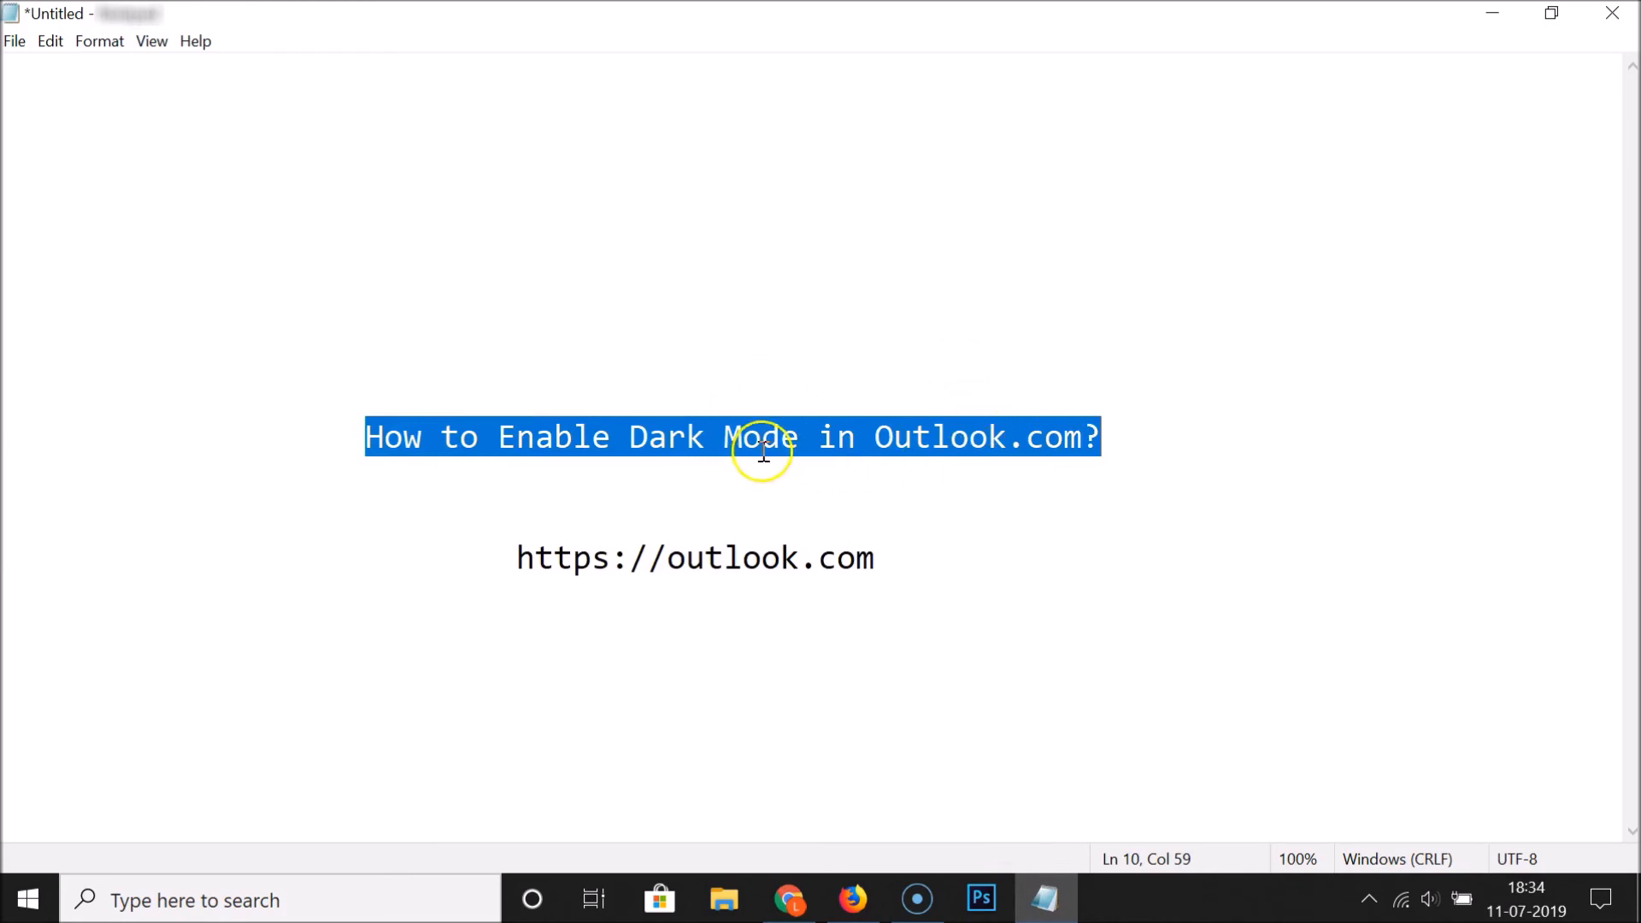